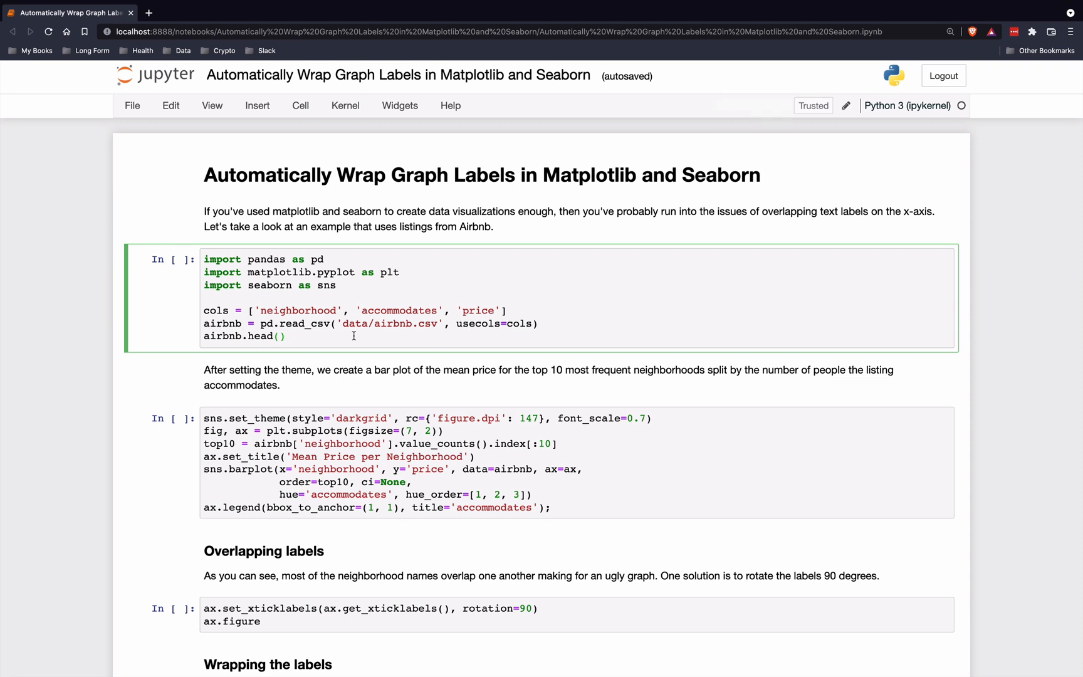
Step: Run the loading cells to display airbnb.head() with neighborhood, accommodates and price
key(Shift+Enter)
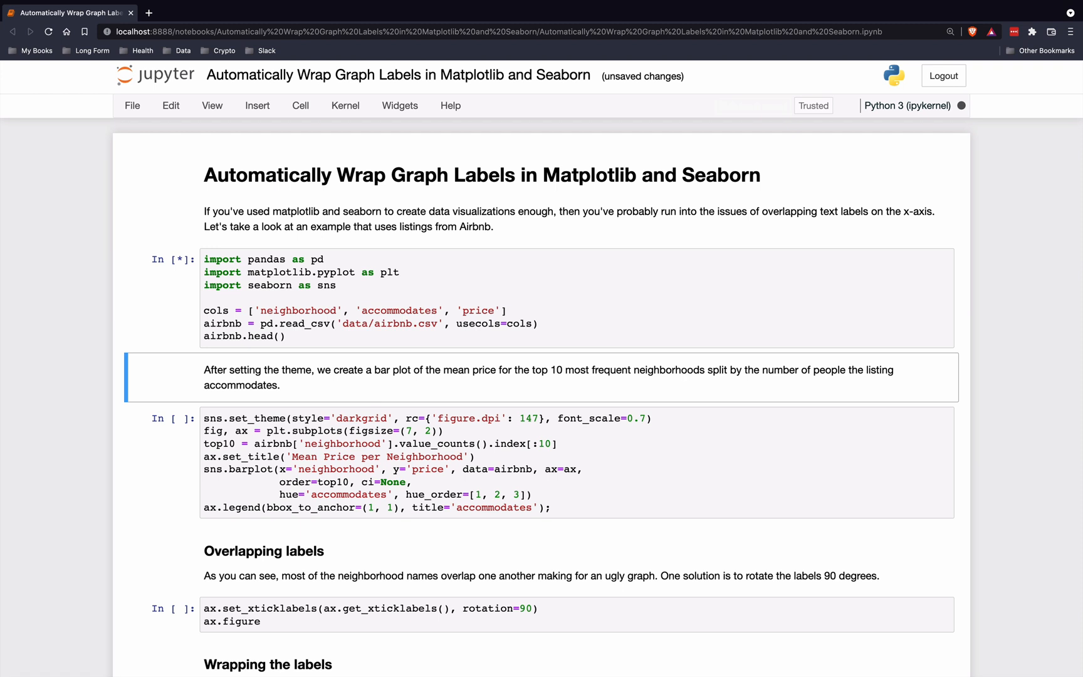
key(Shift+Enter)
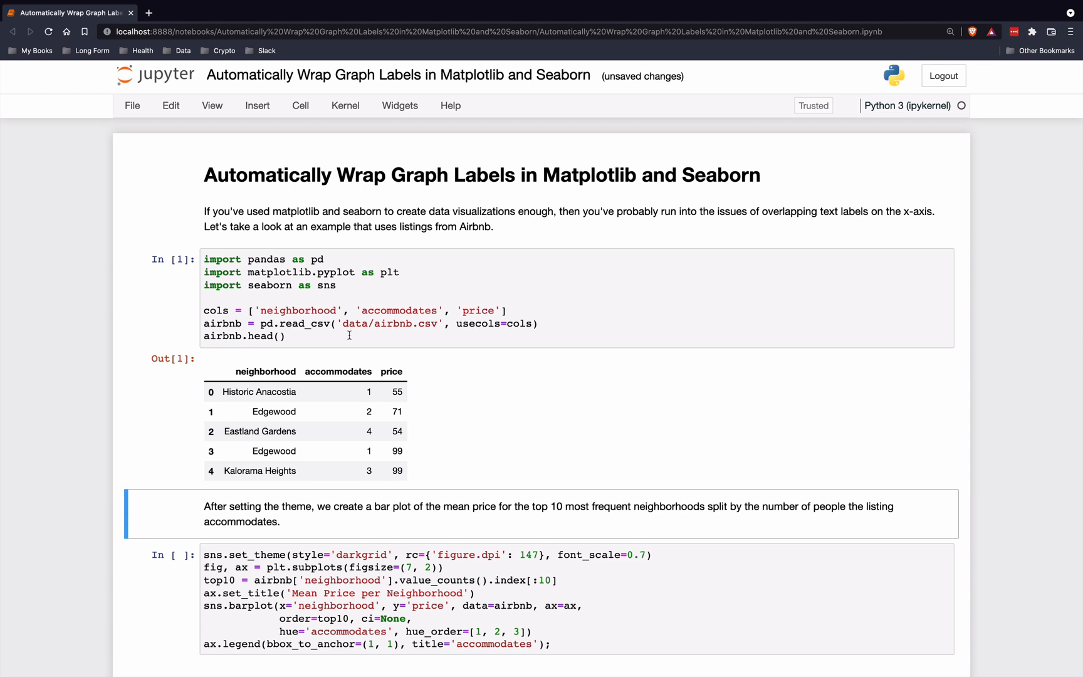
mouse_move(333, 373)
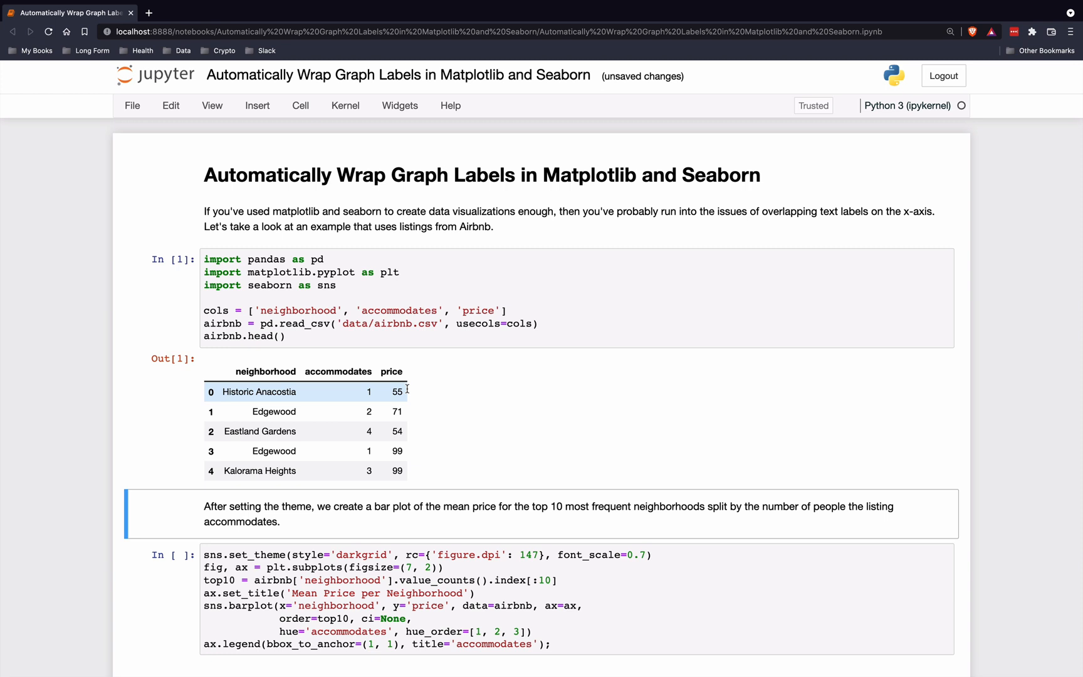
scroll(down, 3)
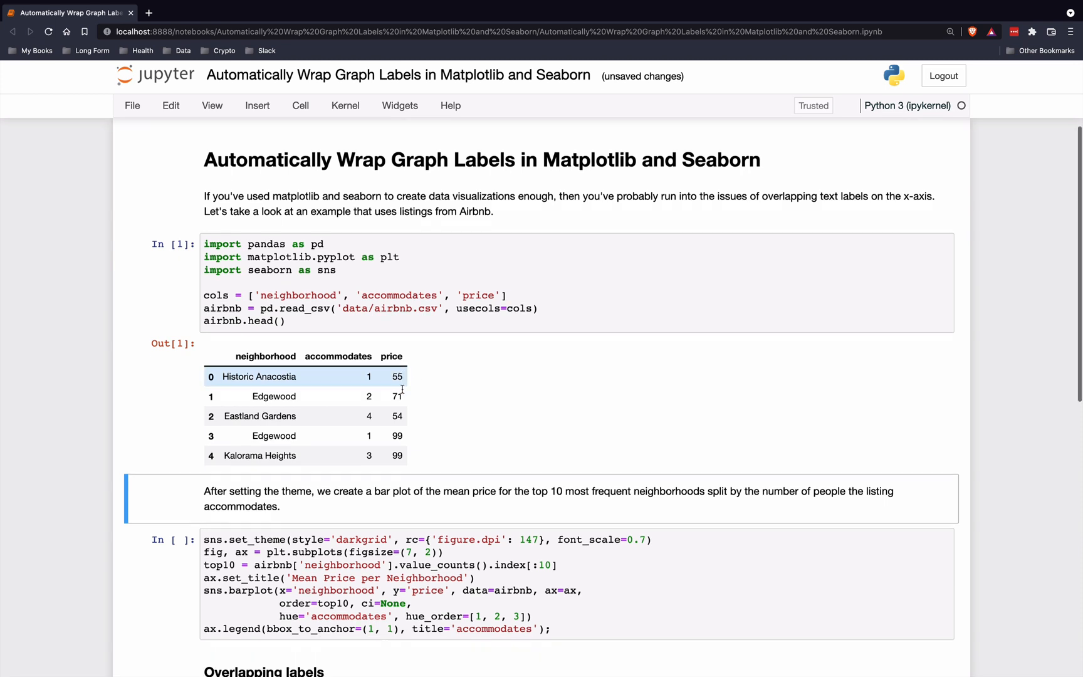
Step: Render the seaborn mean-price bar chart by accommodates and scroll to the overlapping labels
key(Shift+Enter)
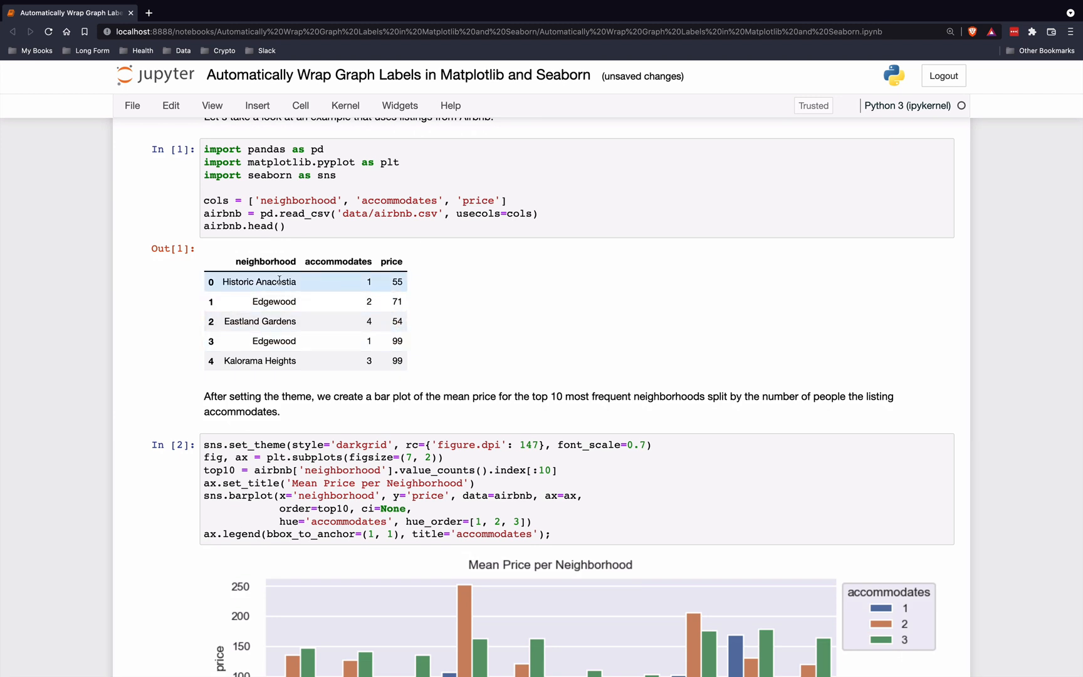
mouse_move(349, 281)
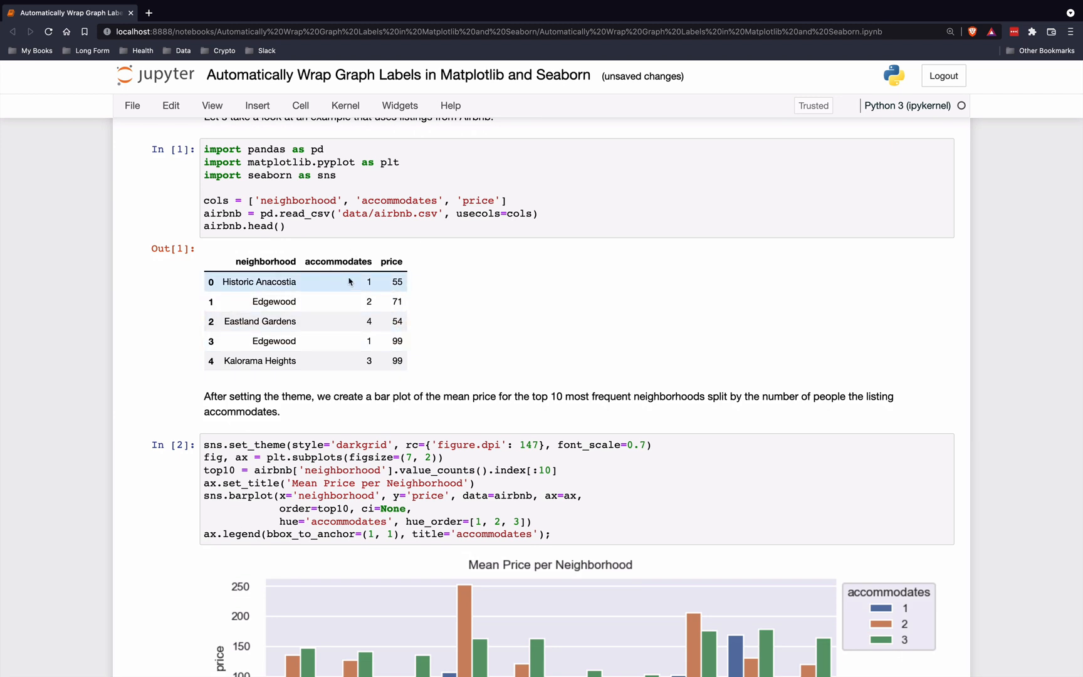
scroll(down, 3)
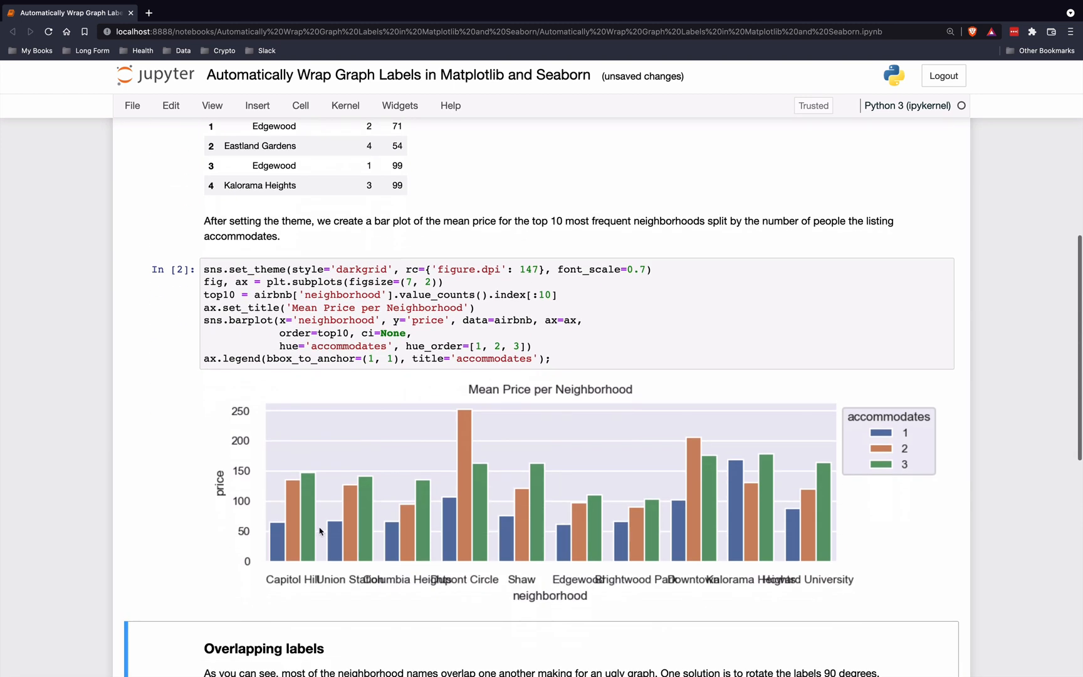
mouse_move(842, 541)
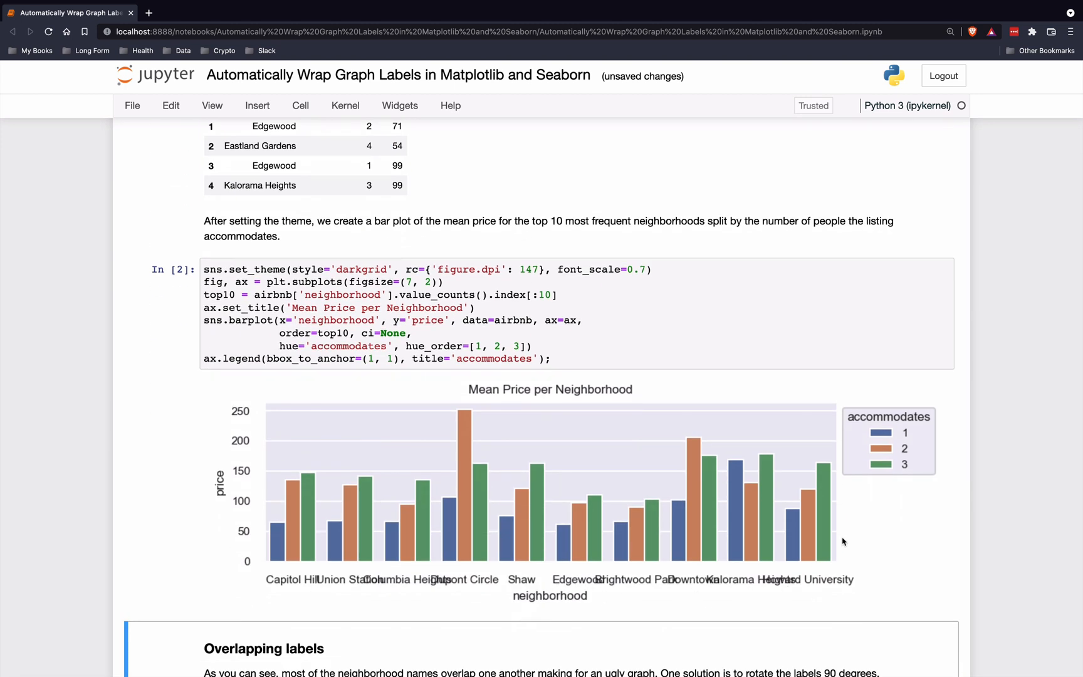
mouse_move(851, 461)
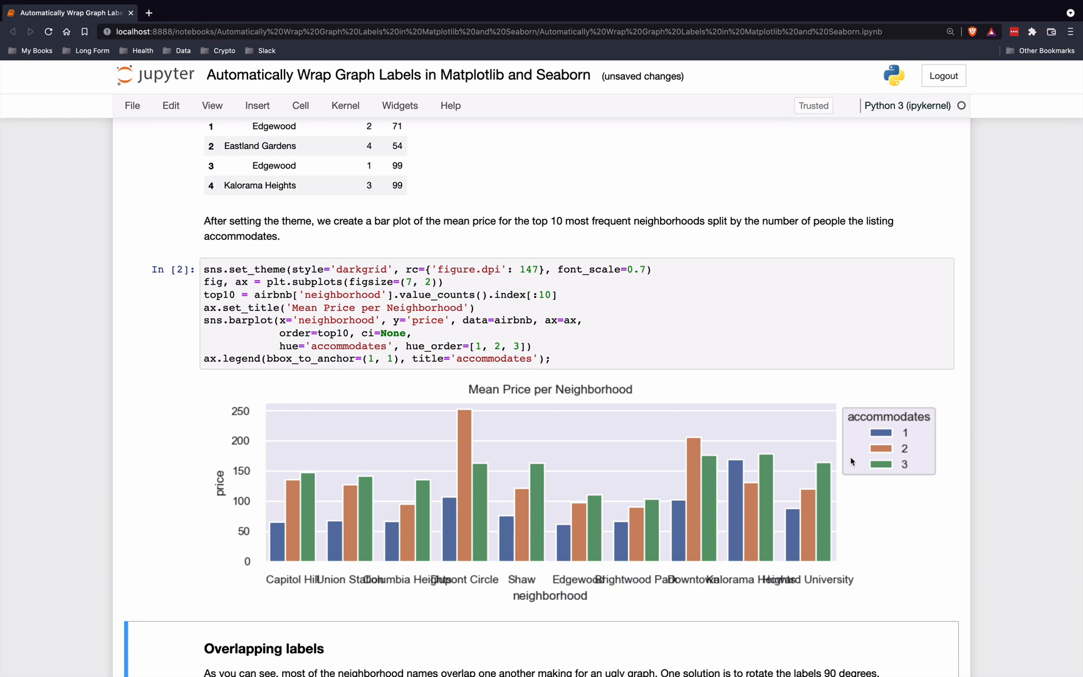
scroll(down, 3)
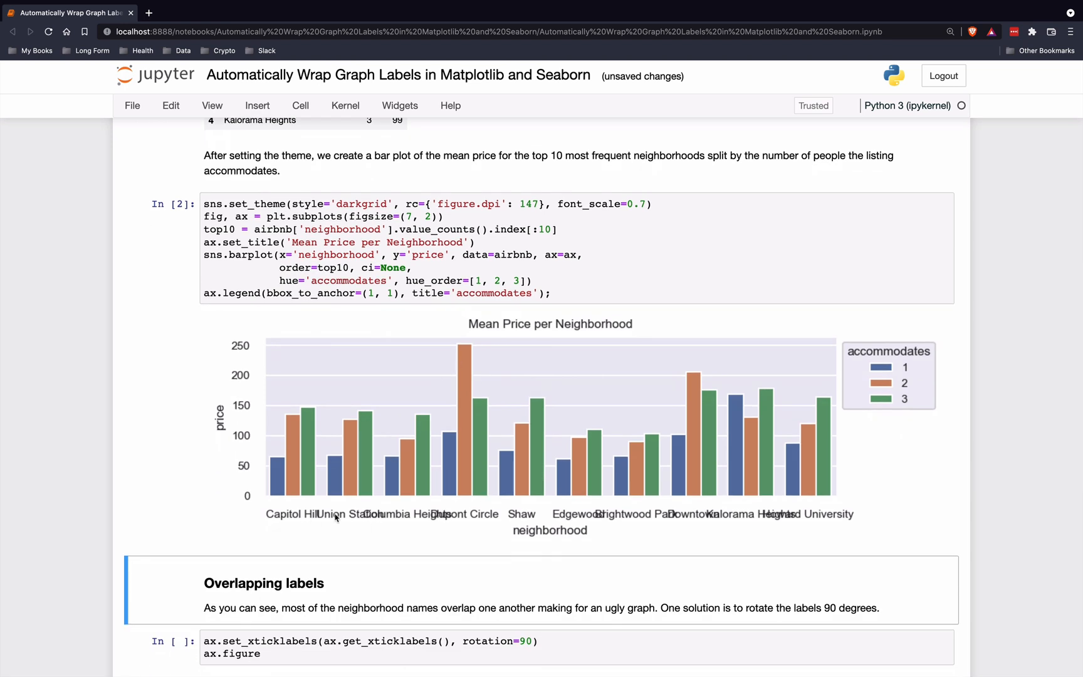
mouse_move(688, 525)
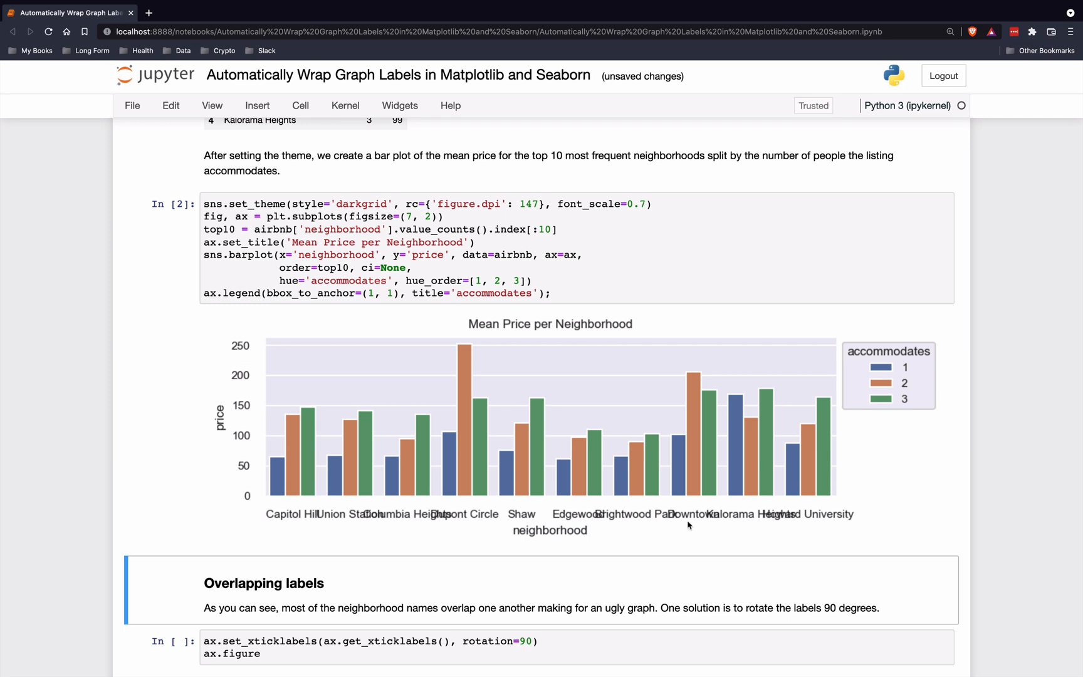
scroll(down, 3)
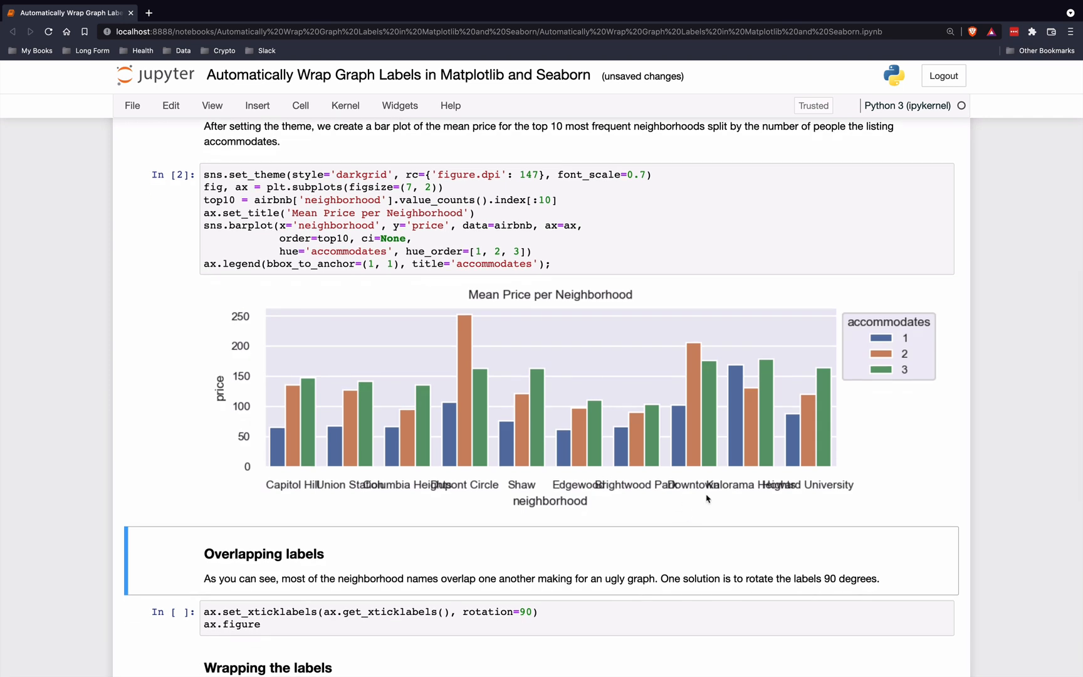
scroll(down, 3)
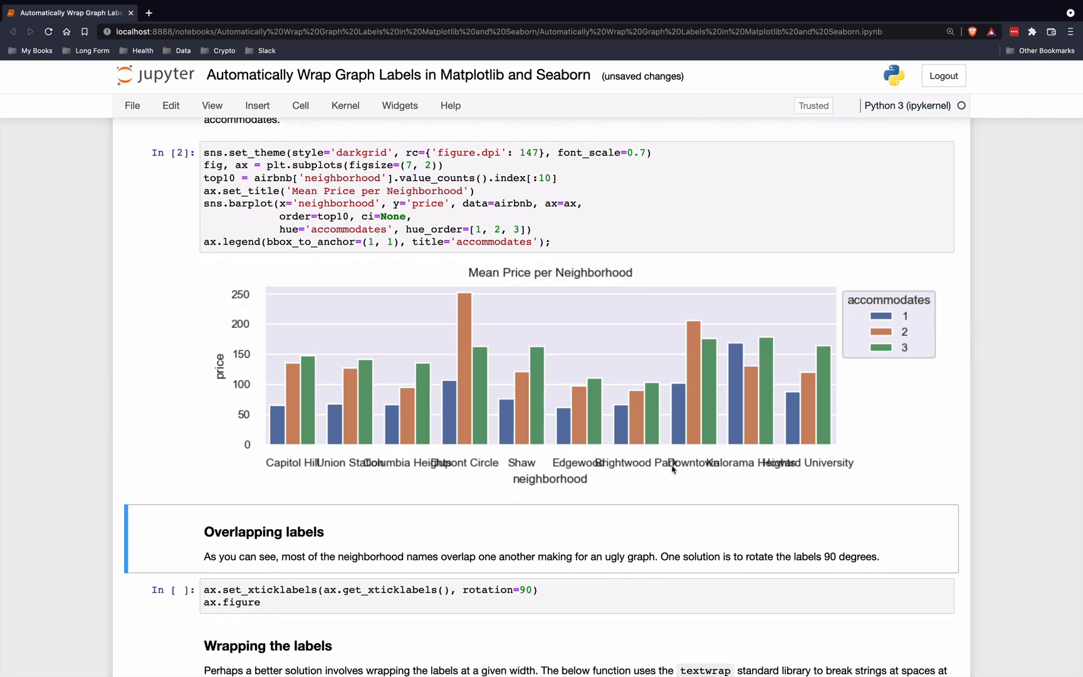
scroll(down, 3)
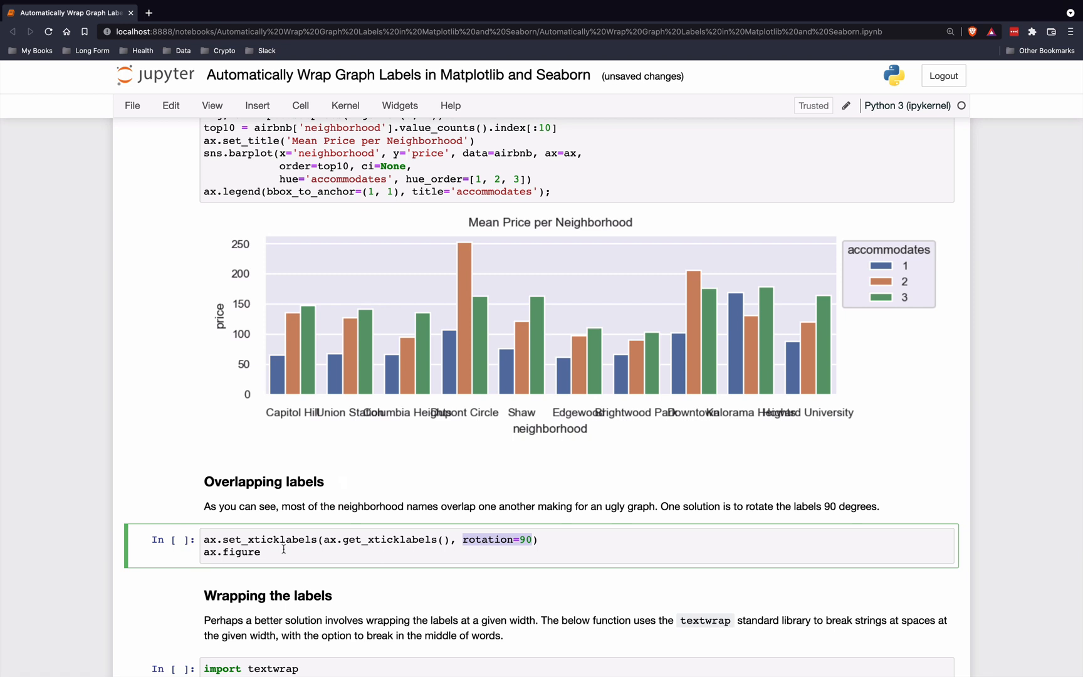
Step: Highlight rotation=90 in the set_xticklabels cell and view the vertical neighborhood labels
double_click(270, 540)
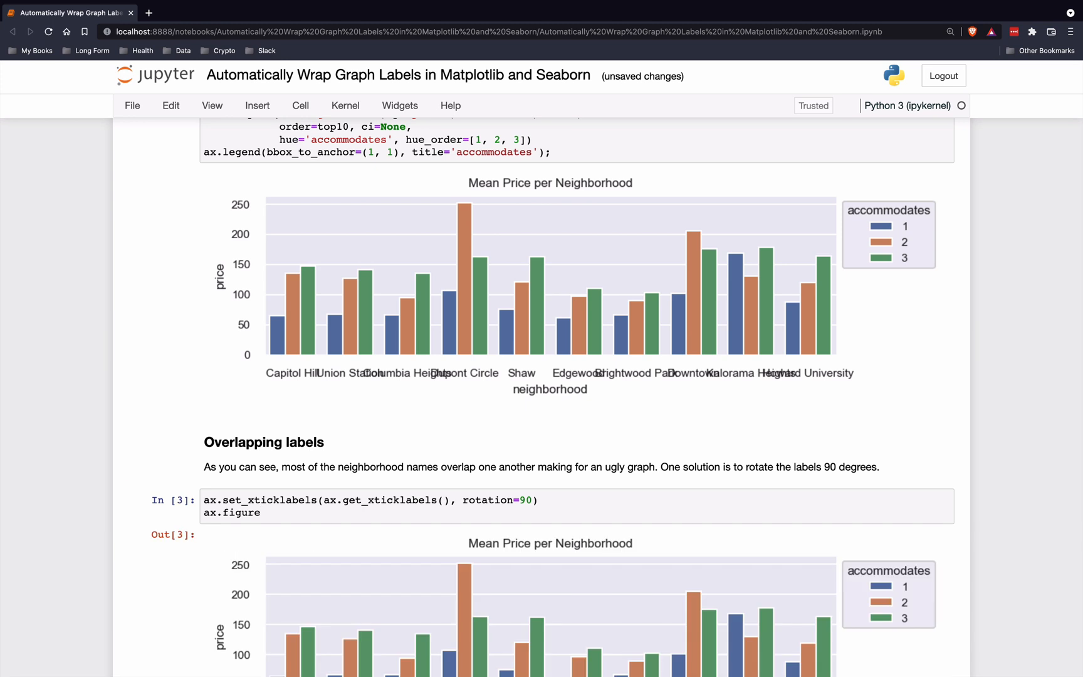
scroll(down, 3)
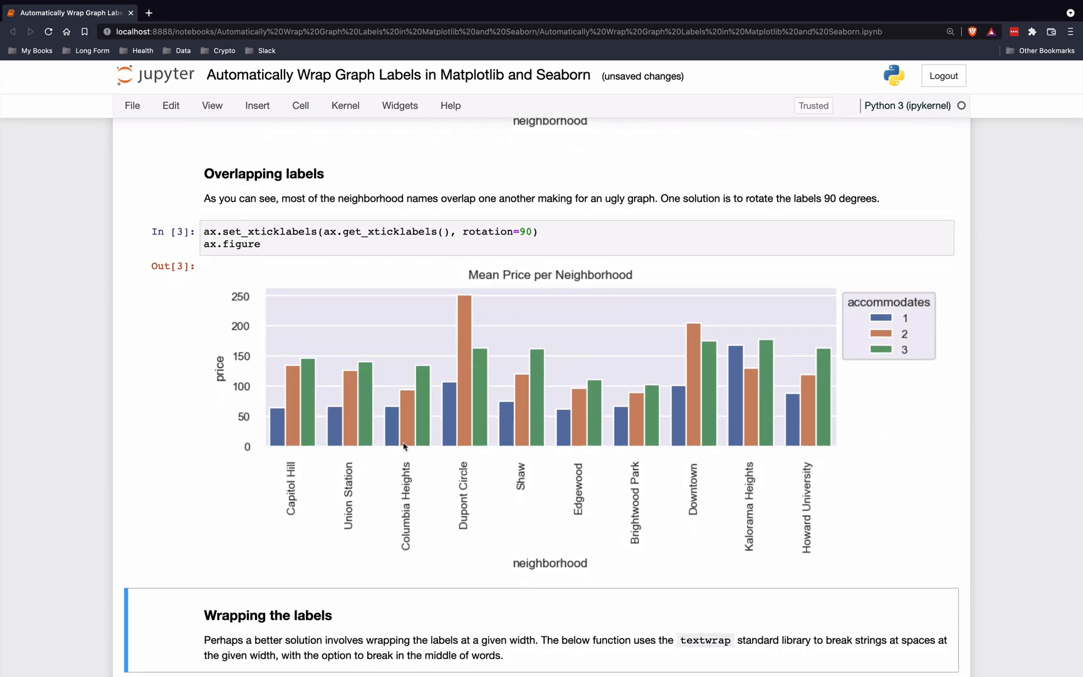
mouse_move(797, 513)
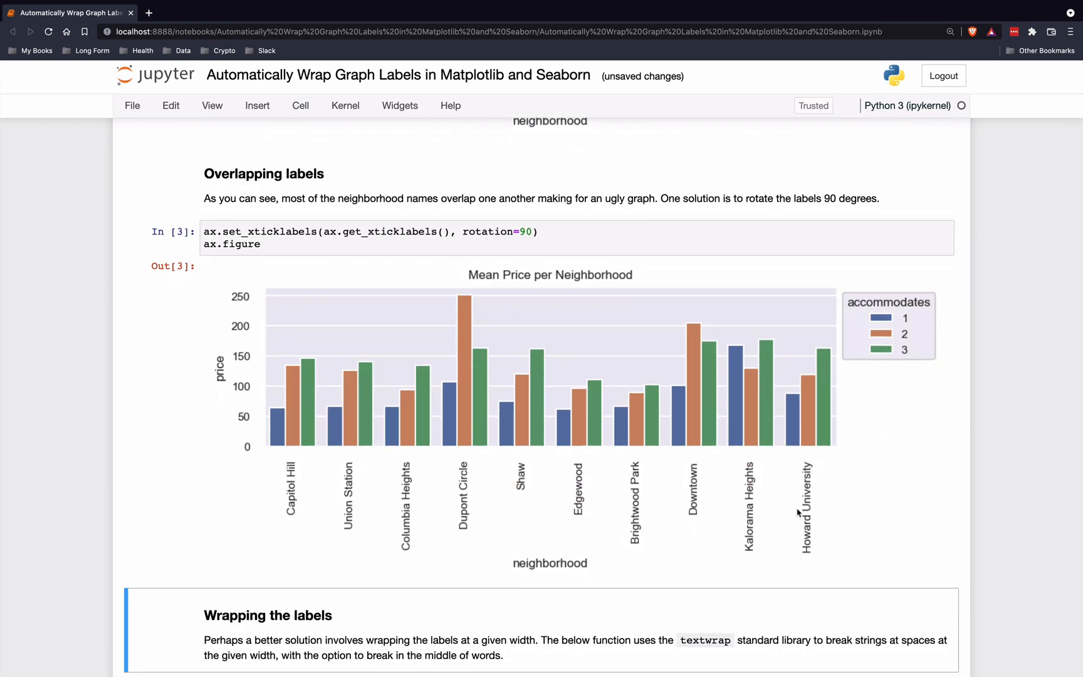
mouse_move(813, 489)
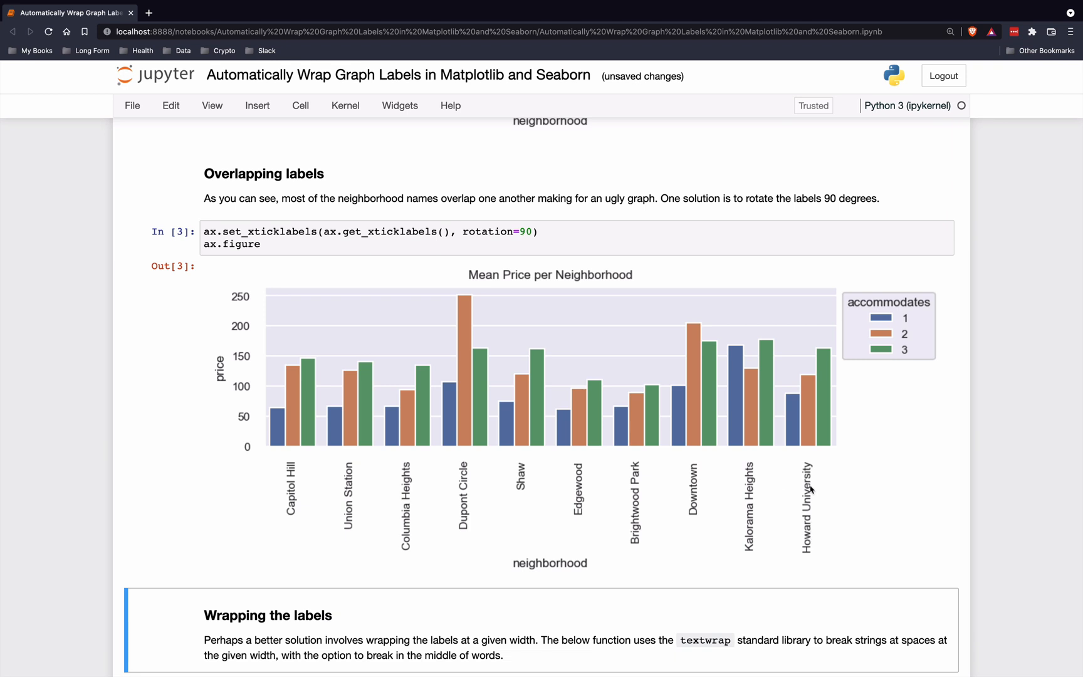
mouse_move(413, 460)
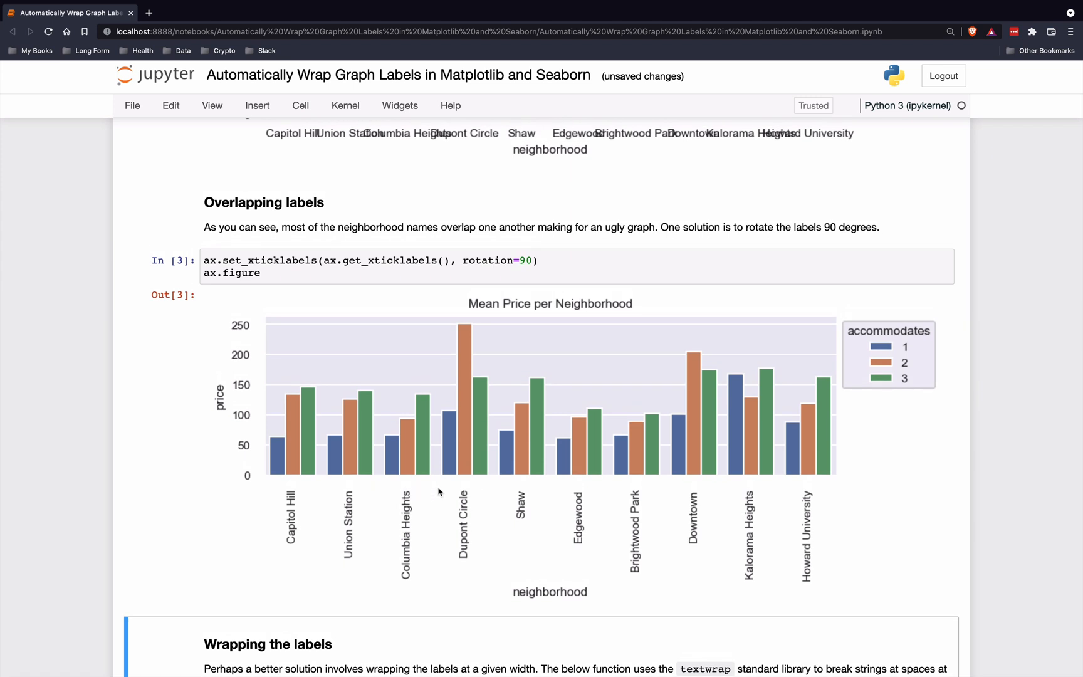
mouse_move(405, 533)
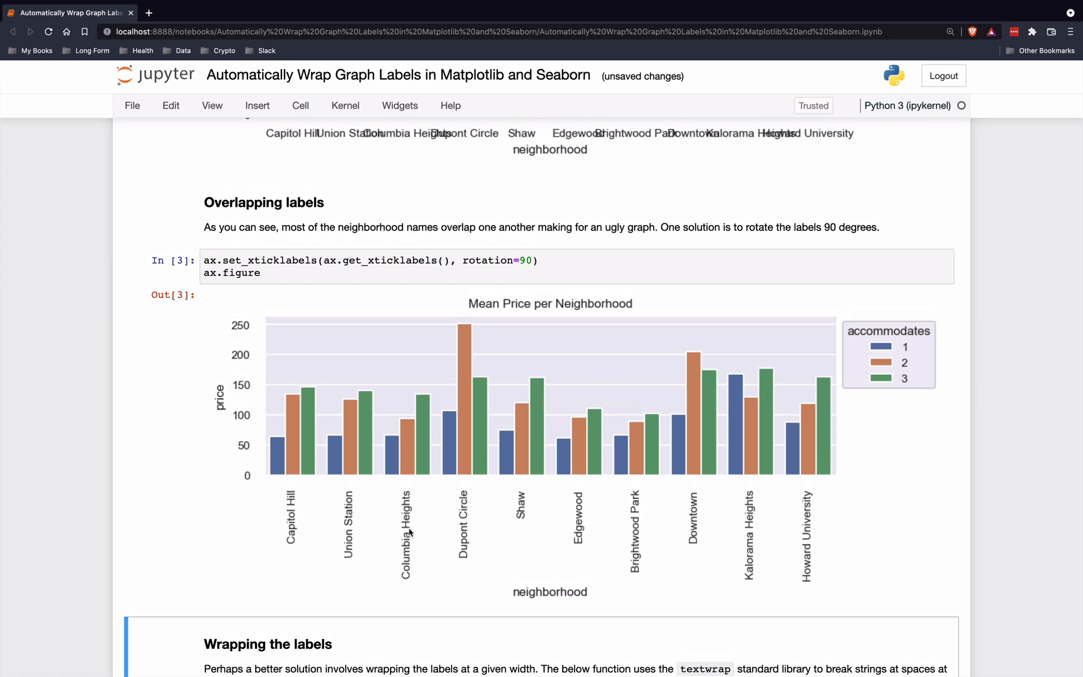
mouse_move(347, 524)
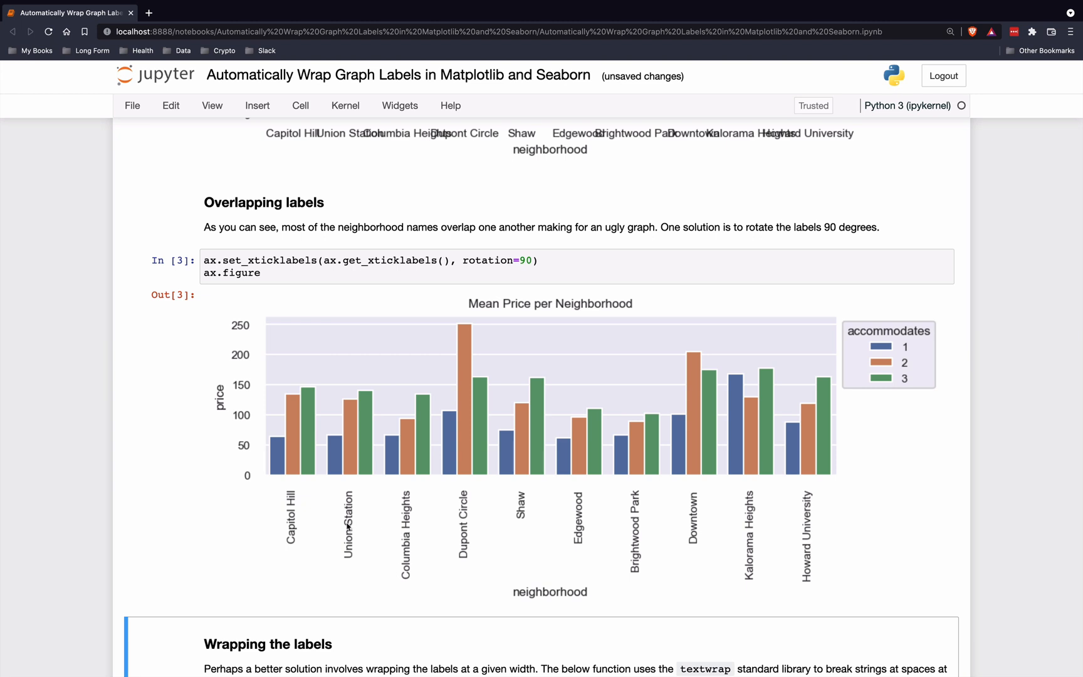
scroll(down, 3)
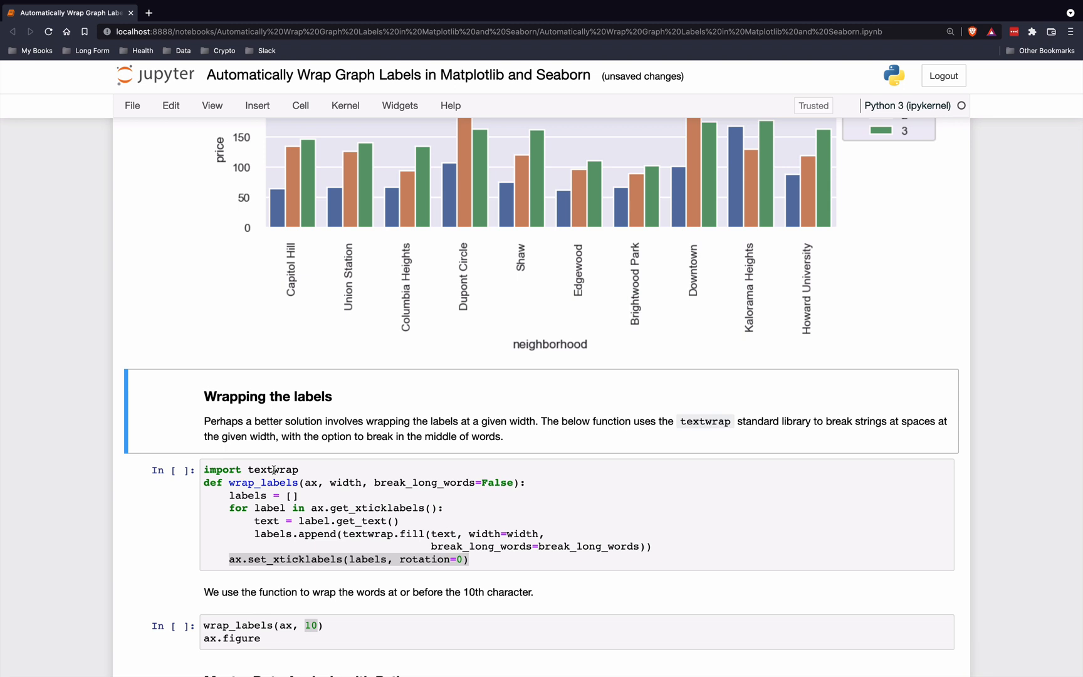
click(299, 495)
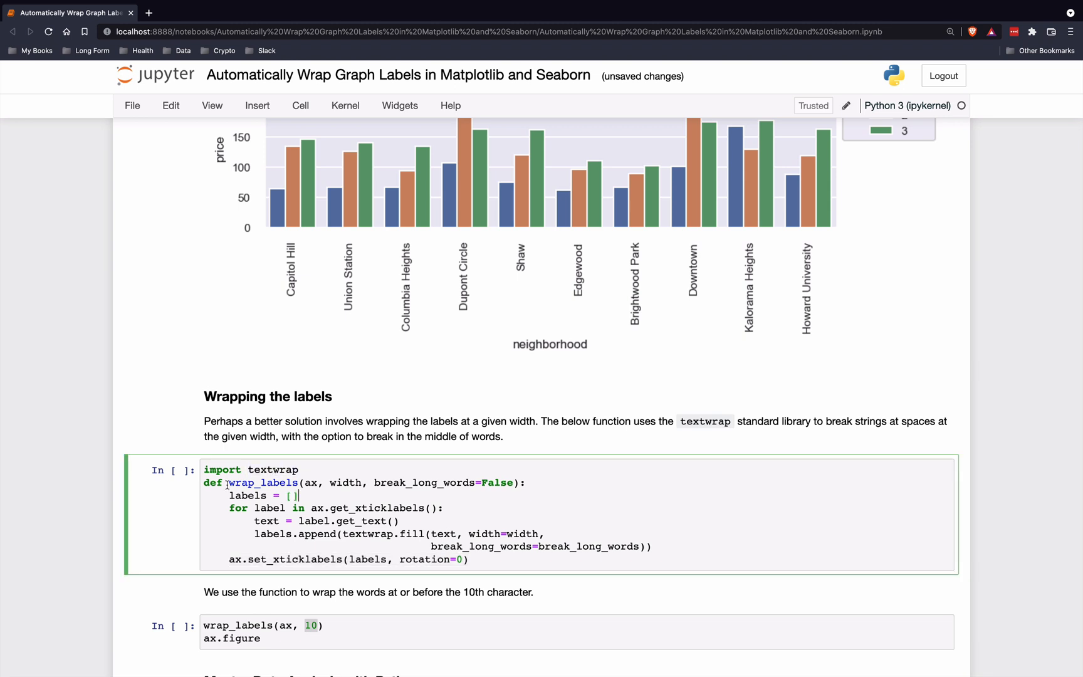
drag(229, 481, 493, 559)
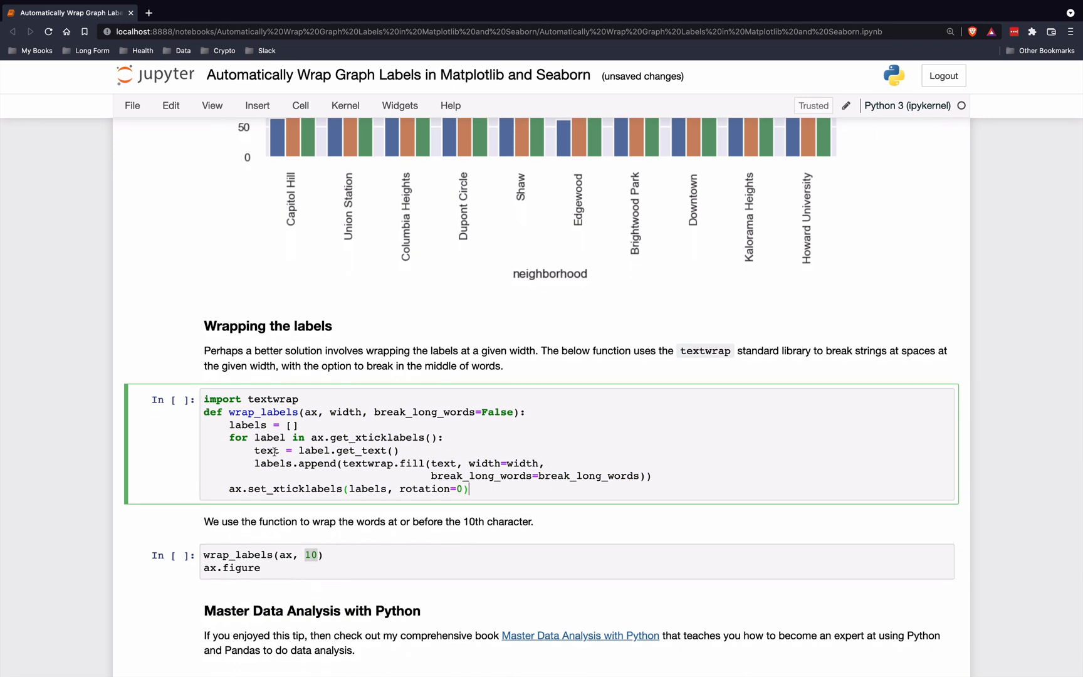
double_click(310, 412)
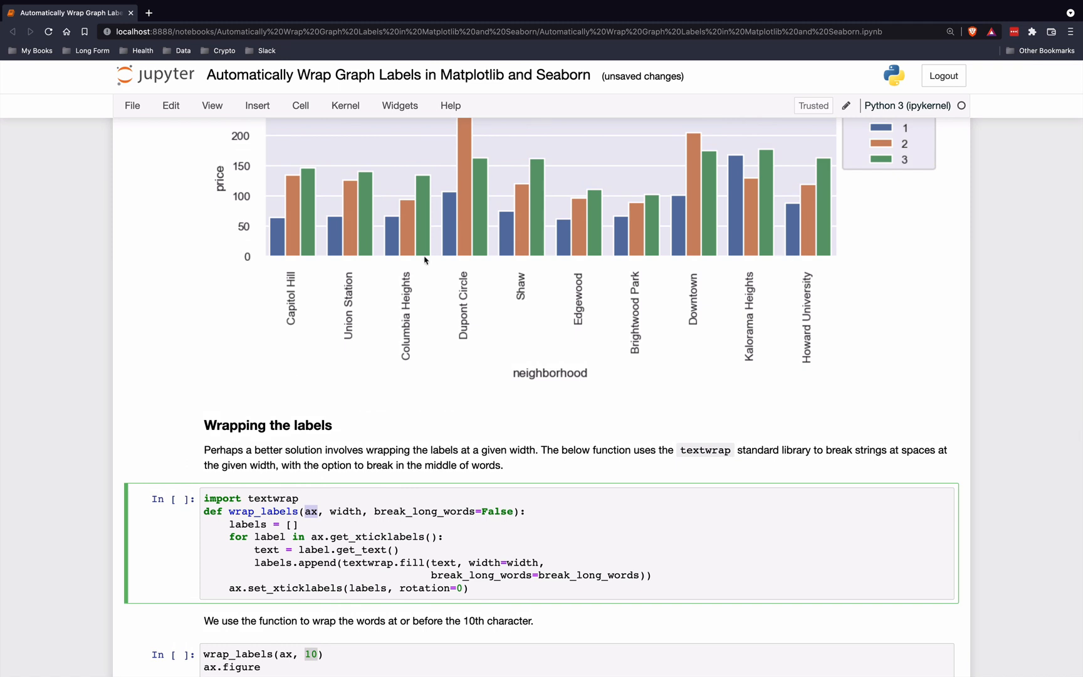
scroll(down, 3)
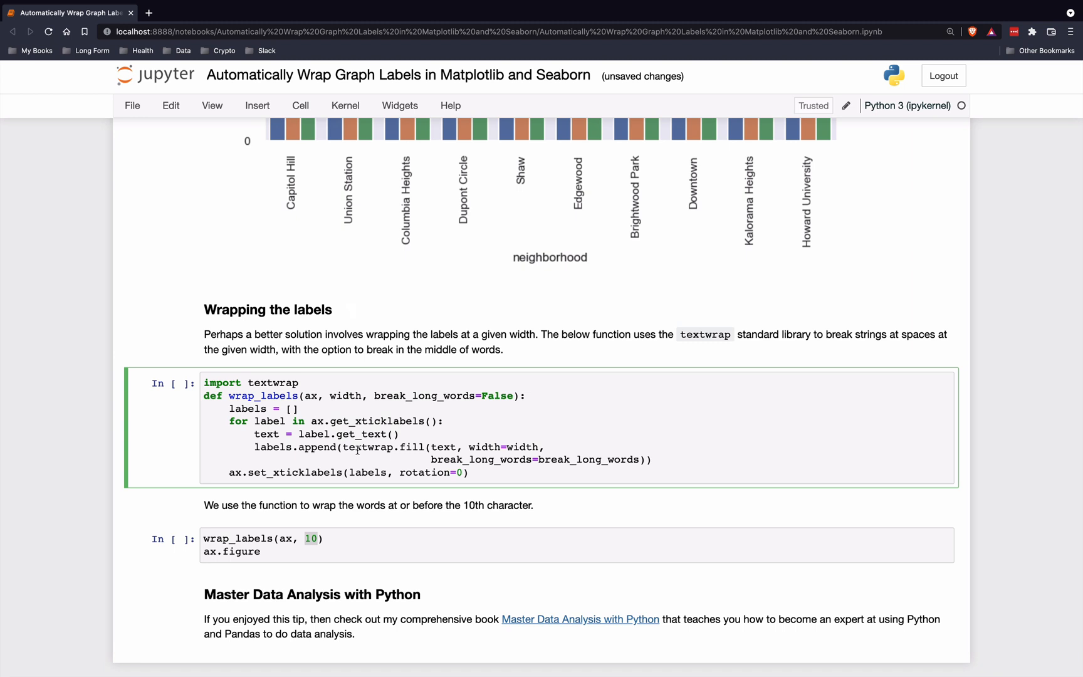
drag(342, 446, 553, 446)
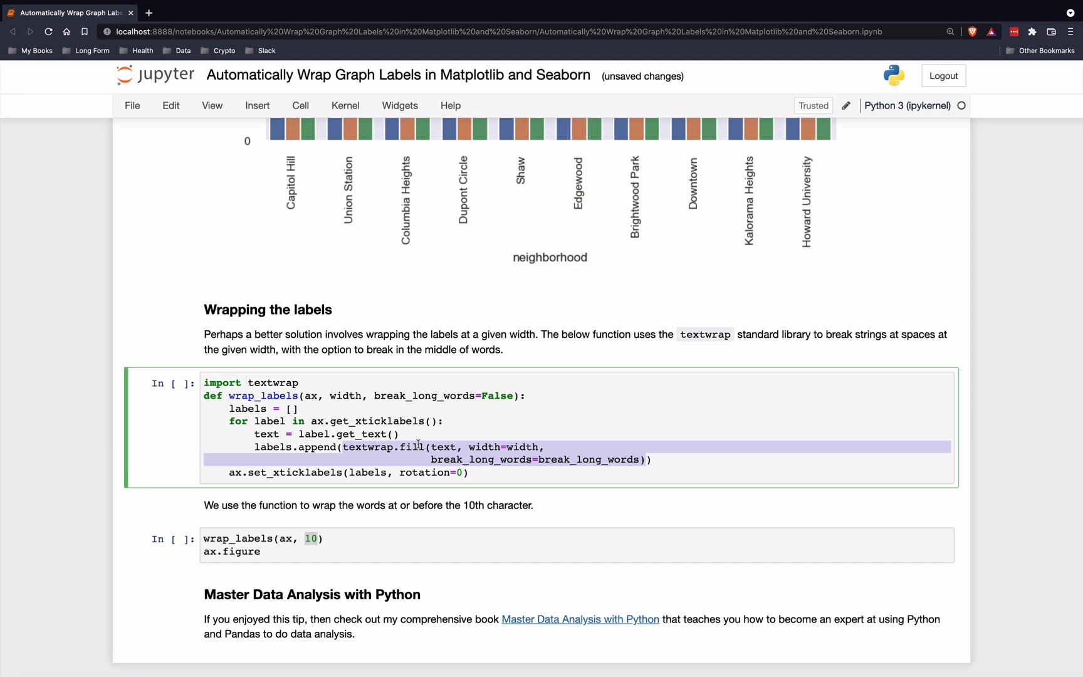
mouse_move(410, 201)
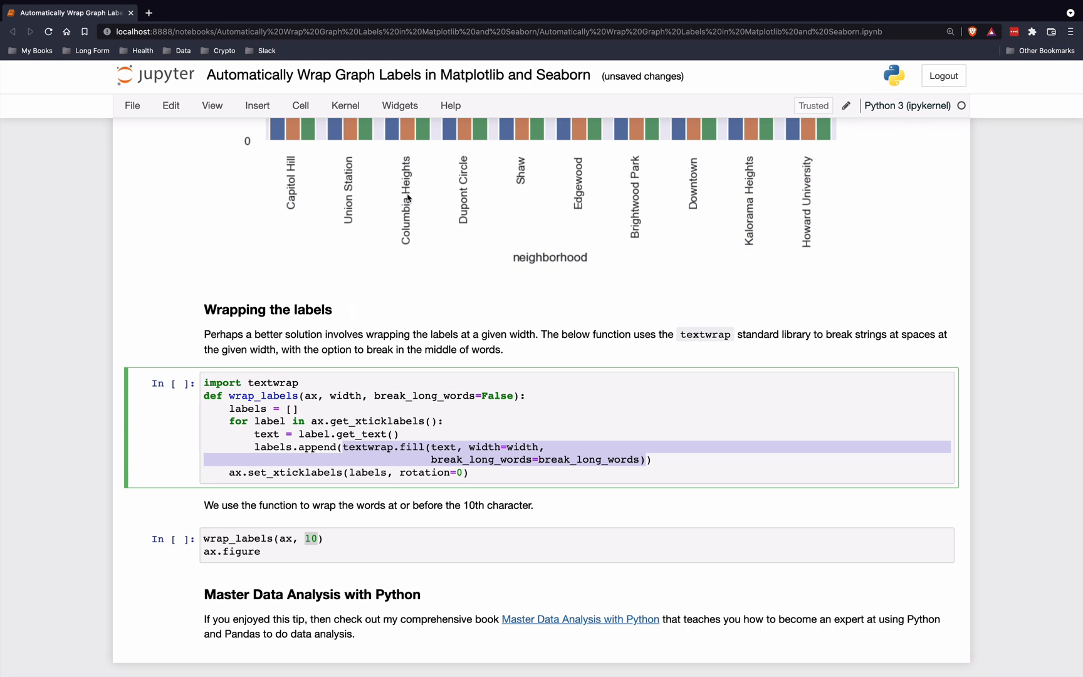
mouse_move(517, 446)
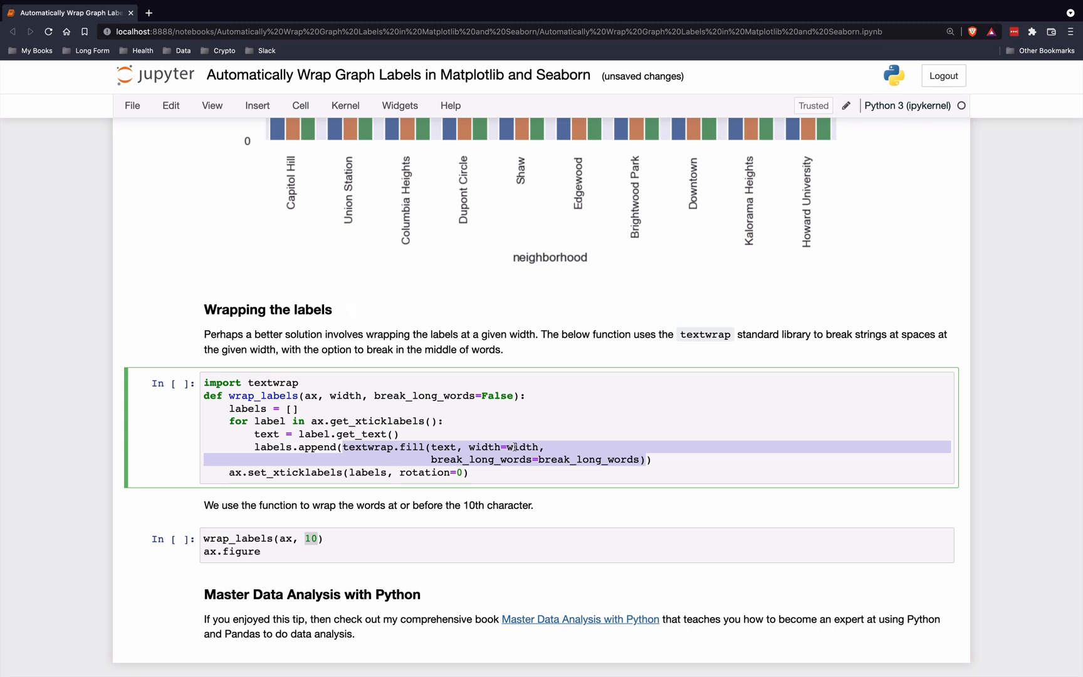
double_click(523, 447)
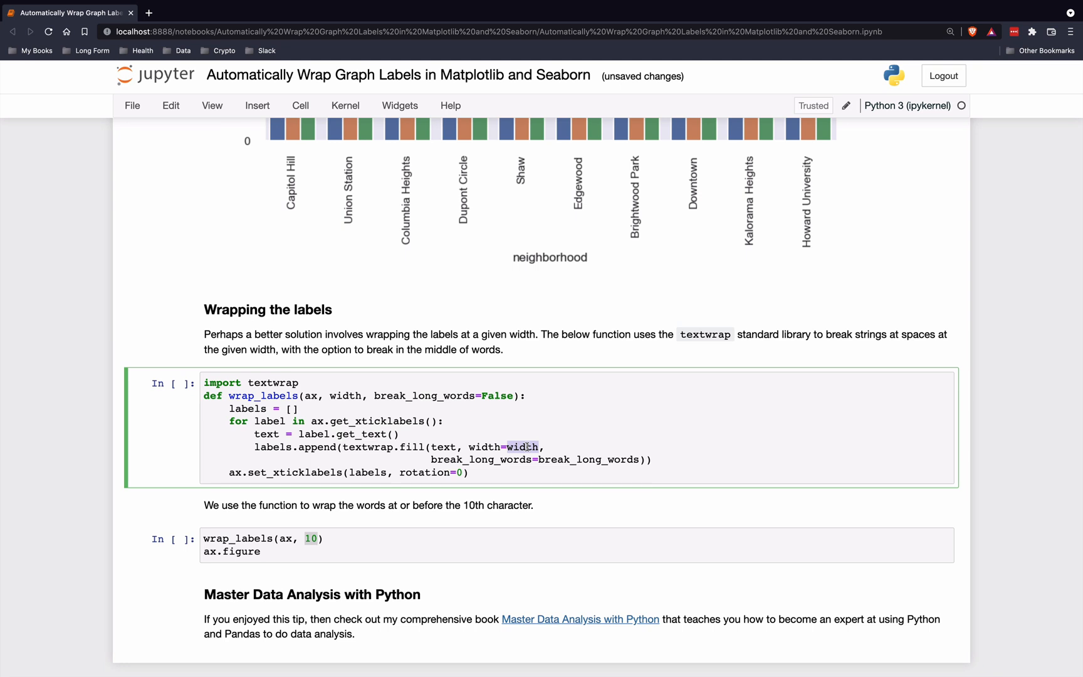
key(Ctrl+s)
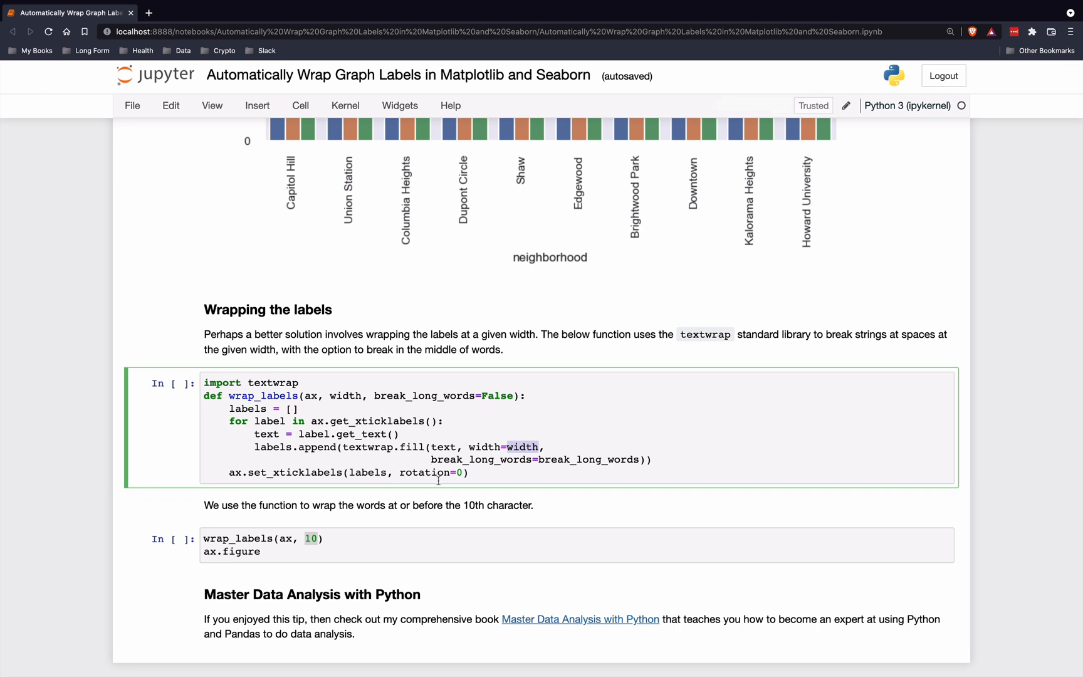
double_click(345, 396)
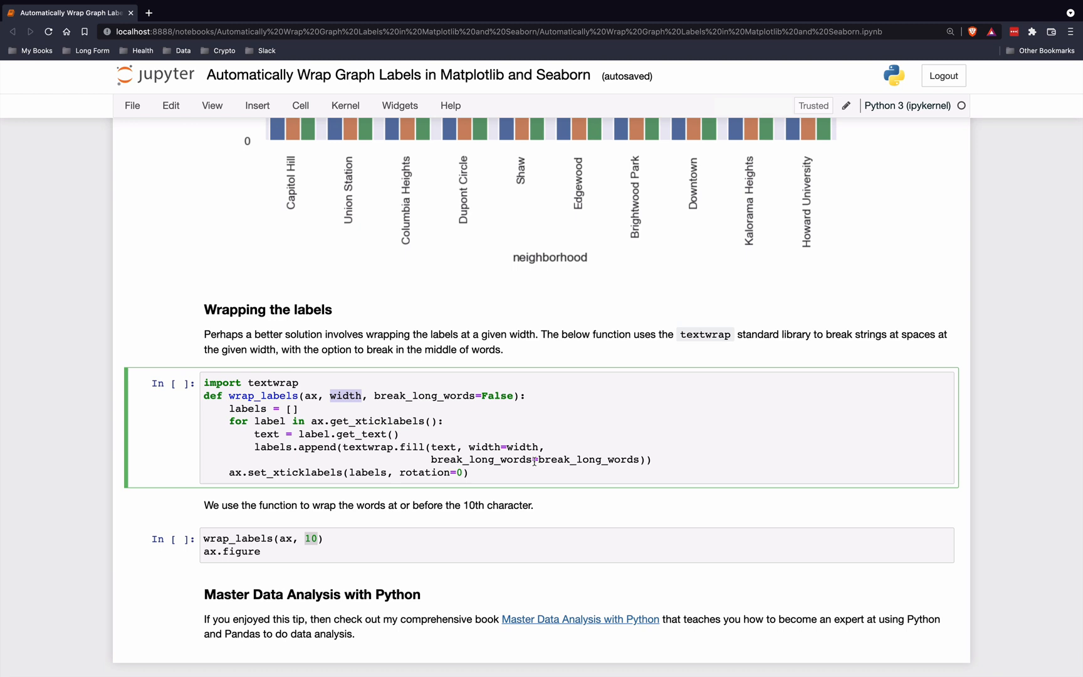
double_click(566, 460)
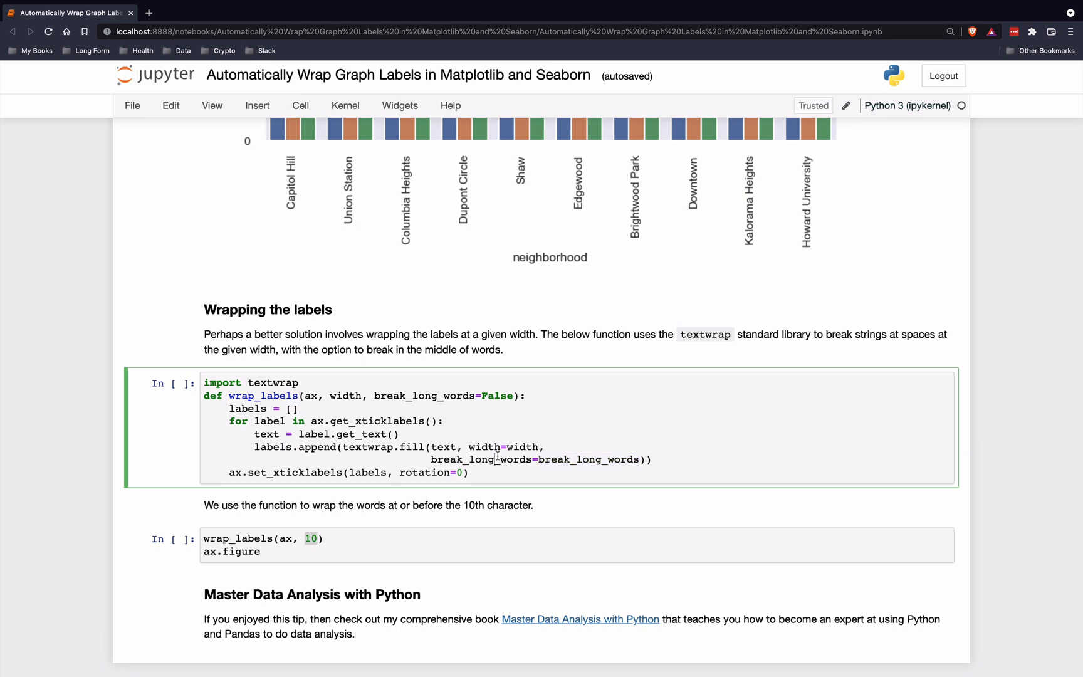
drag(343, 446, 543, 447)
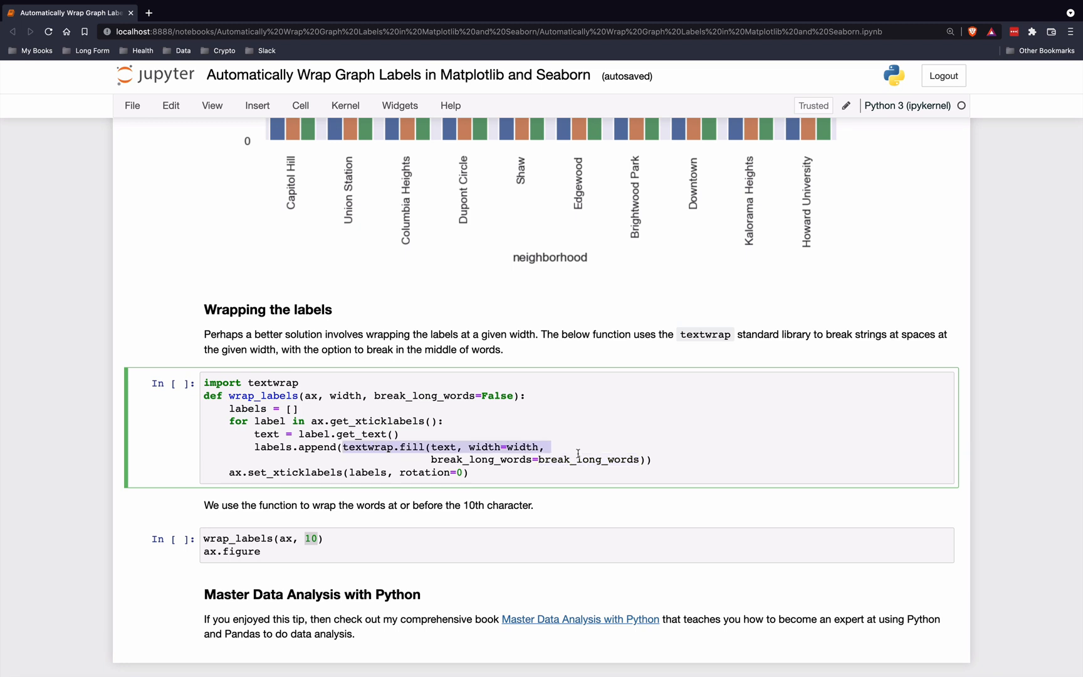
drag(546, 447, 642, 459)
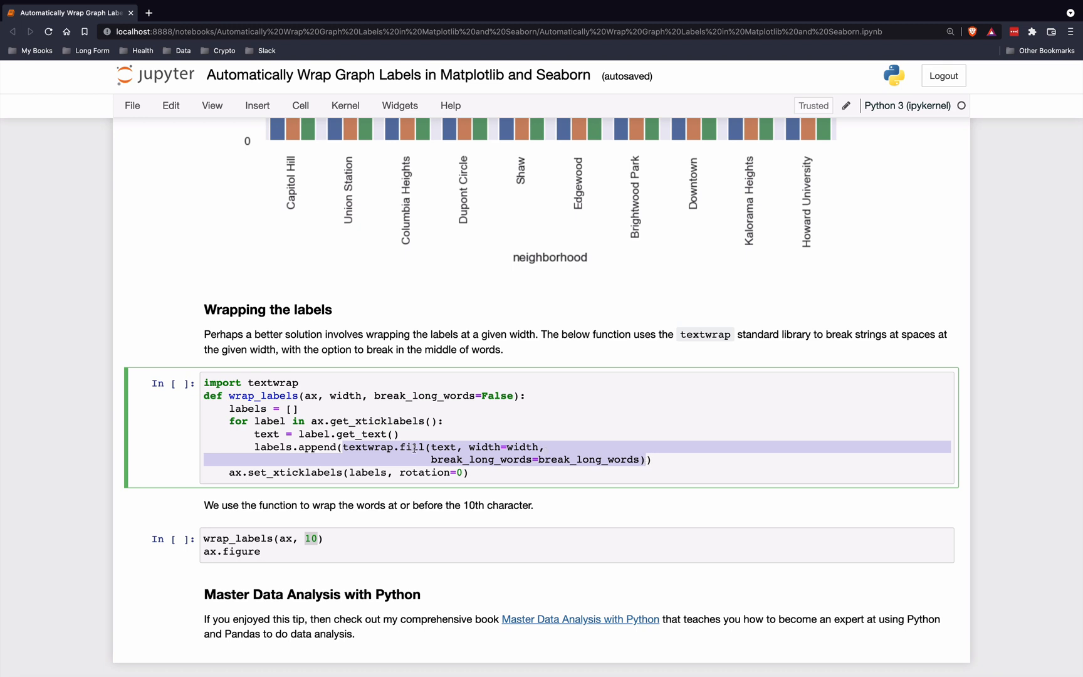
click(229, 408)
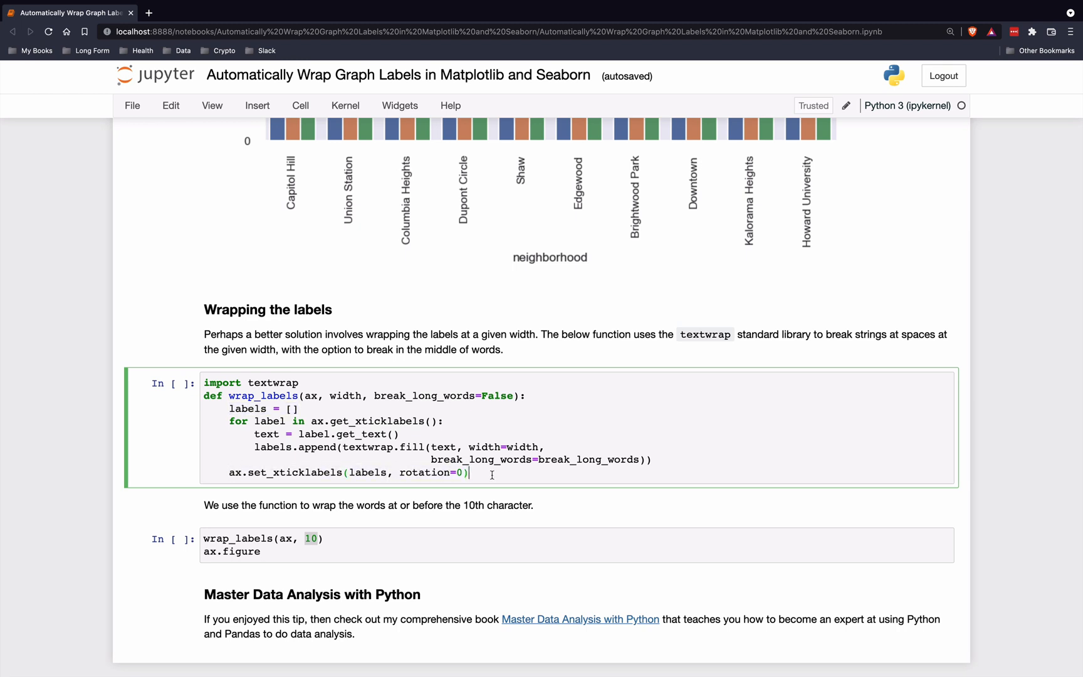
mouse_move(481, 477)
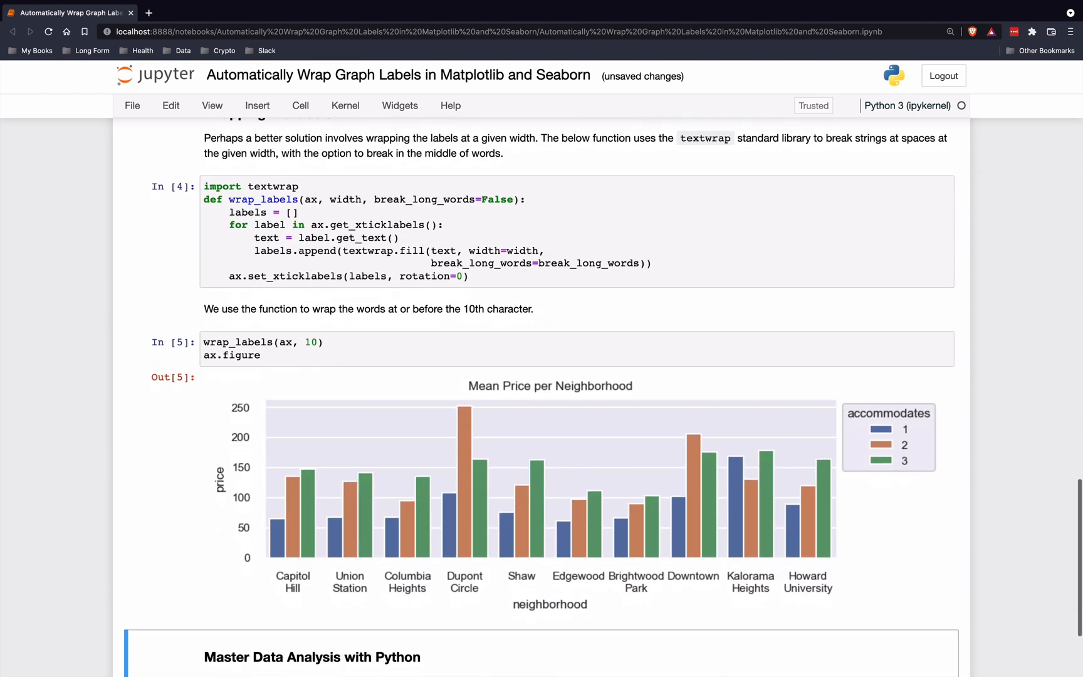
scroll(down, 3)
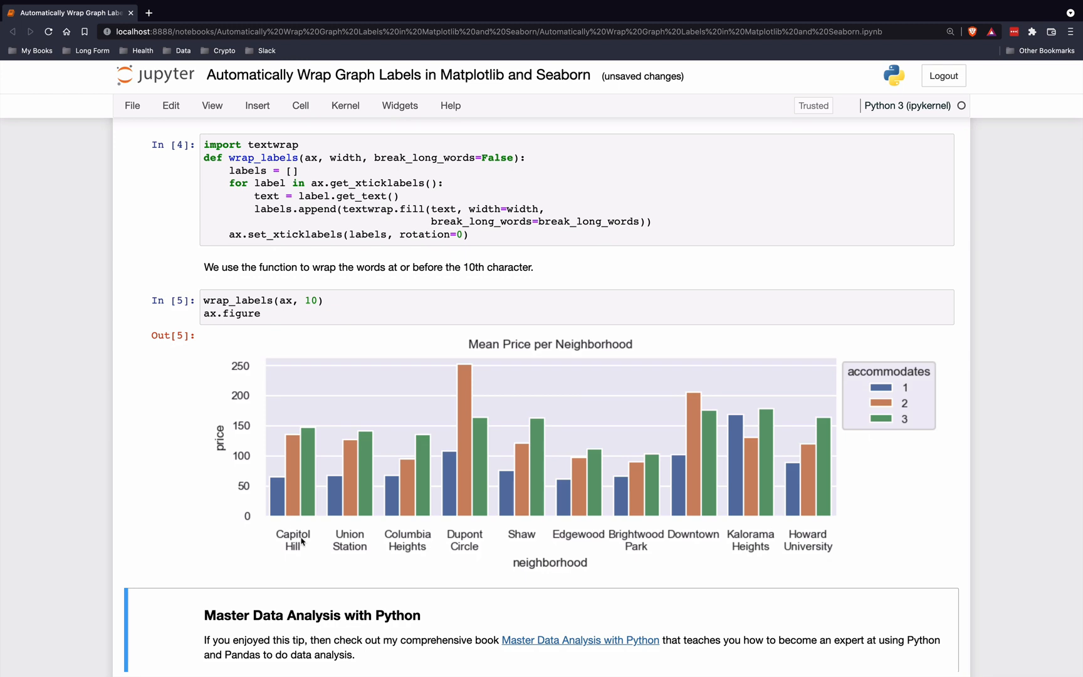
mouse_move(318, 538)
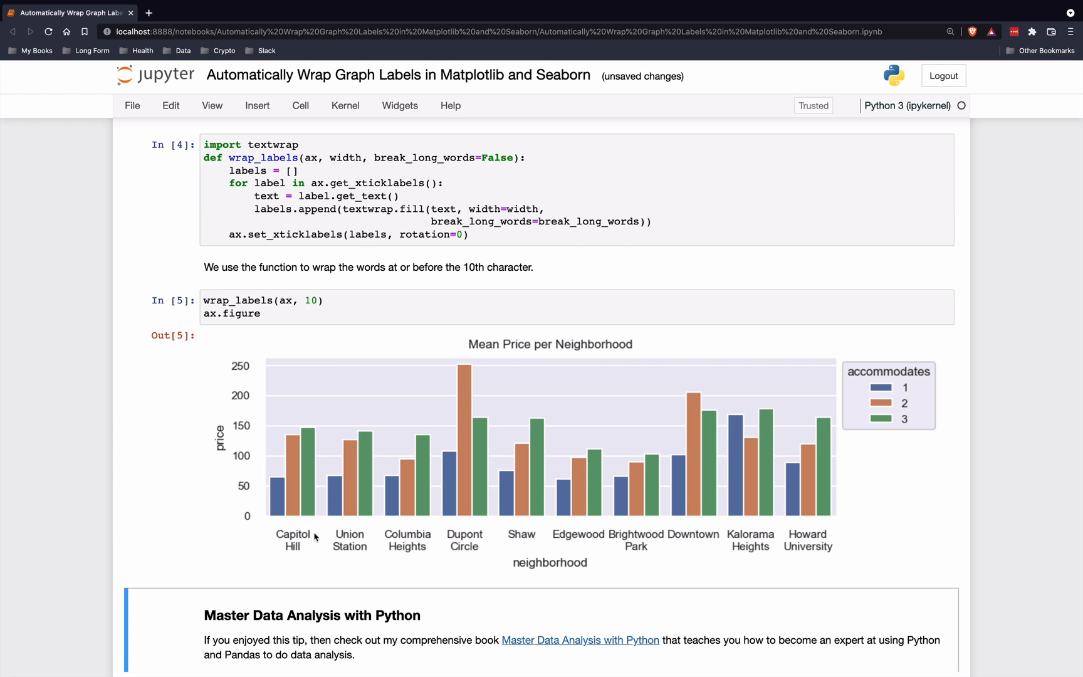
scroll(down, 3)
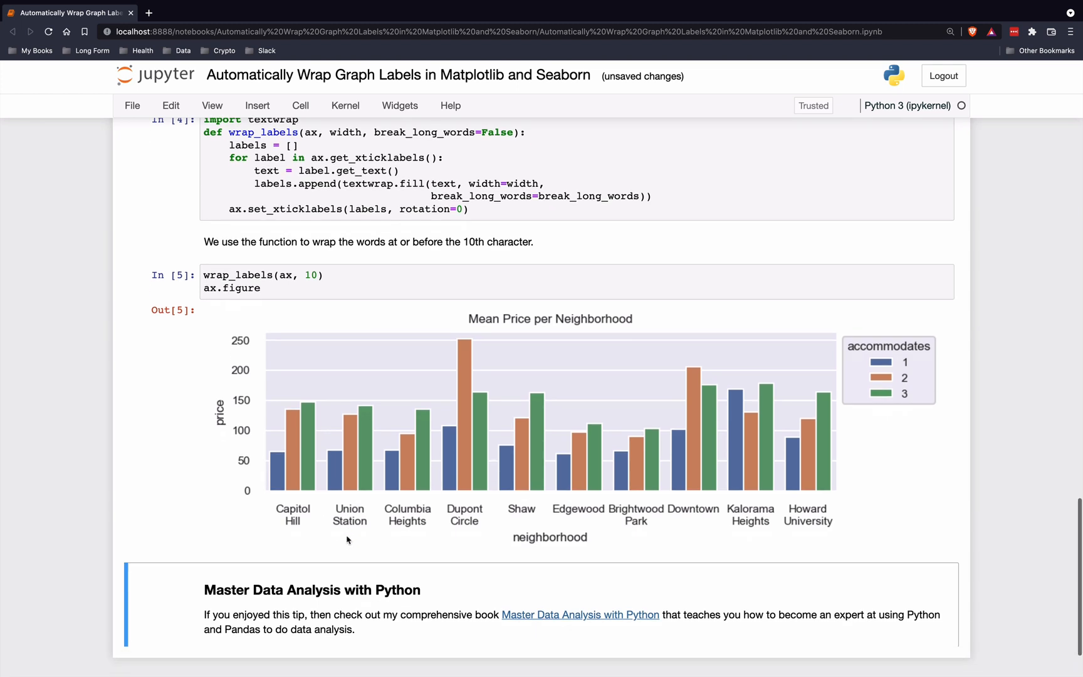
mouse_move(679, 514)
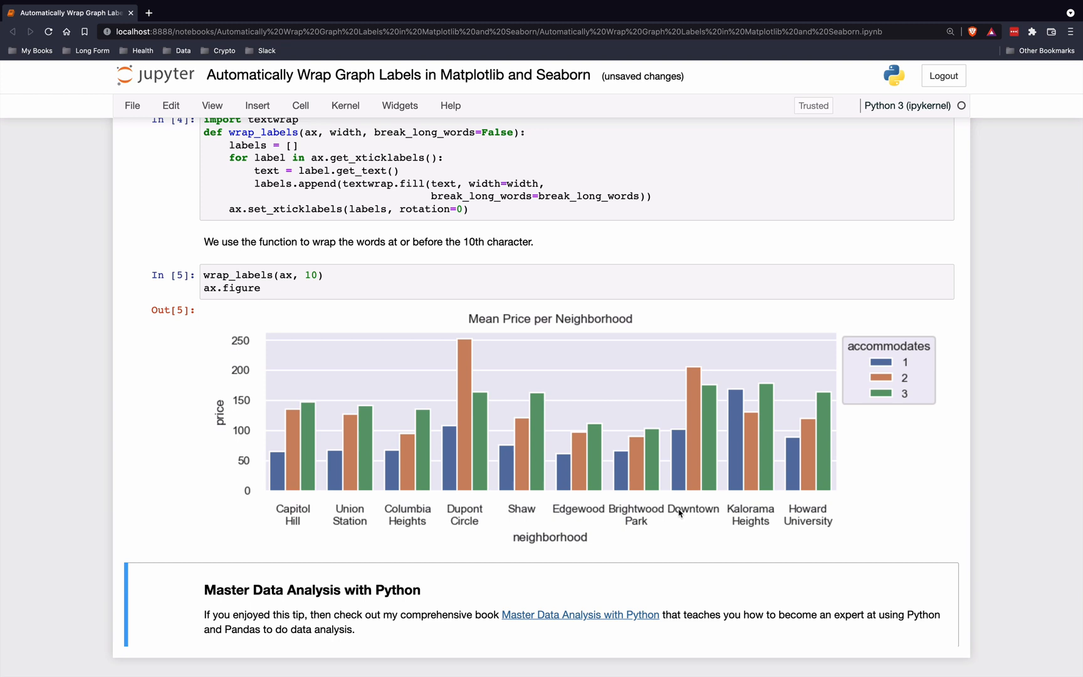
scroll(up, 3)
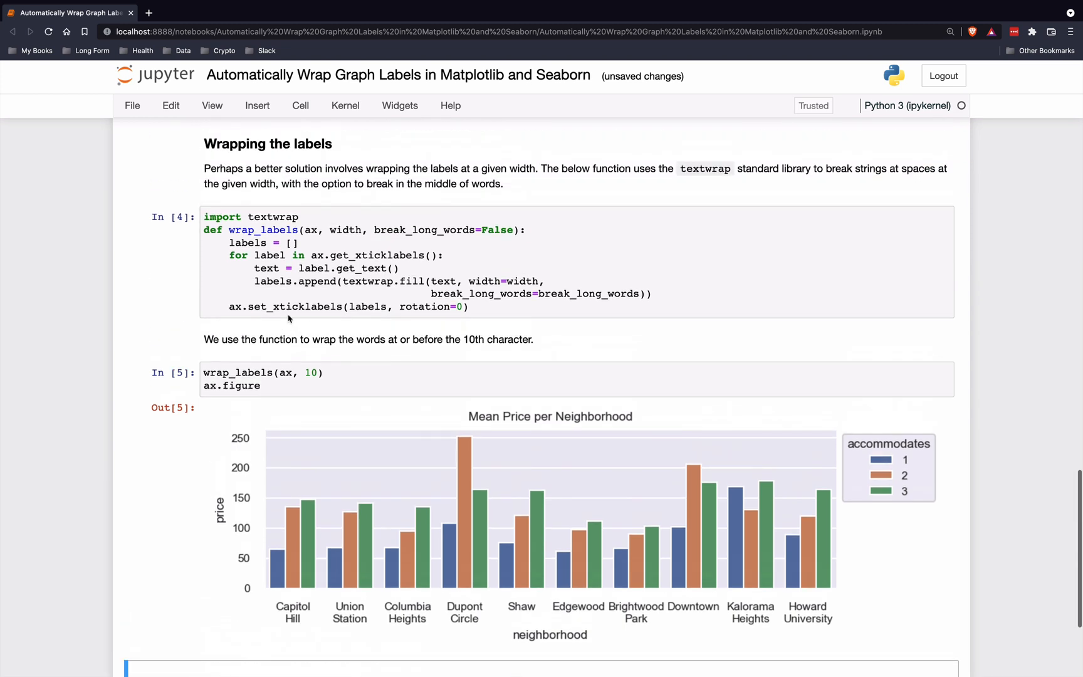
mouse_move(323, 617)
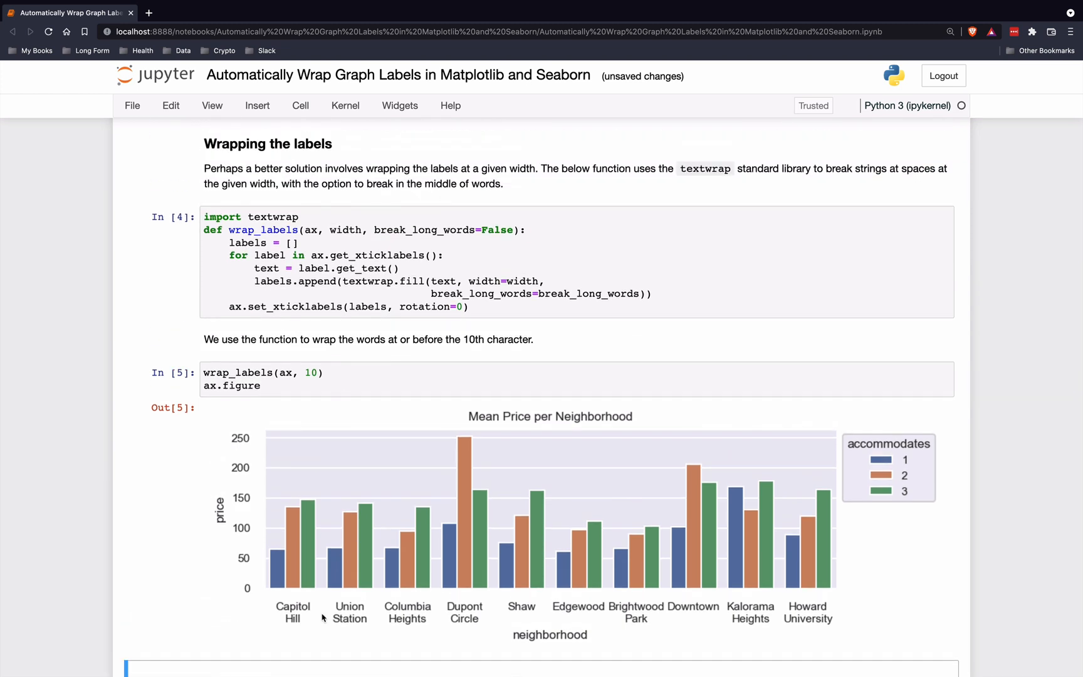
click(355, 280)
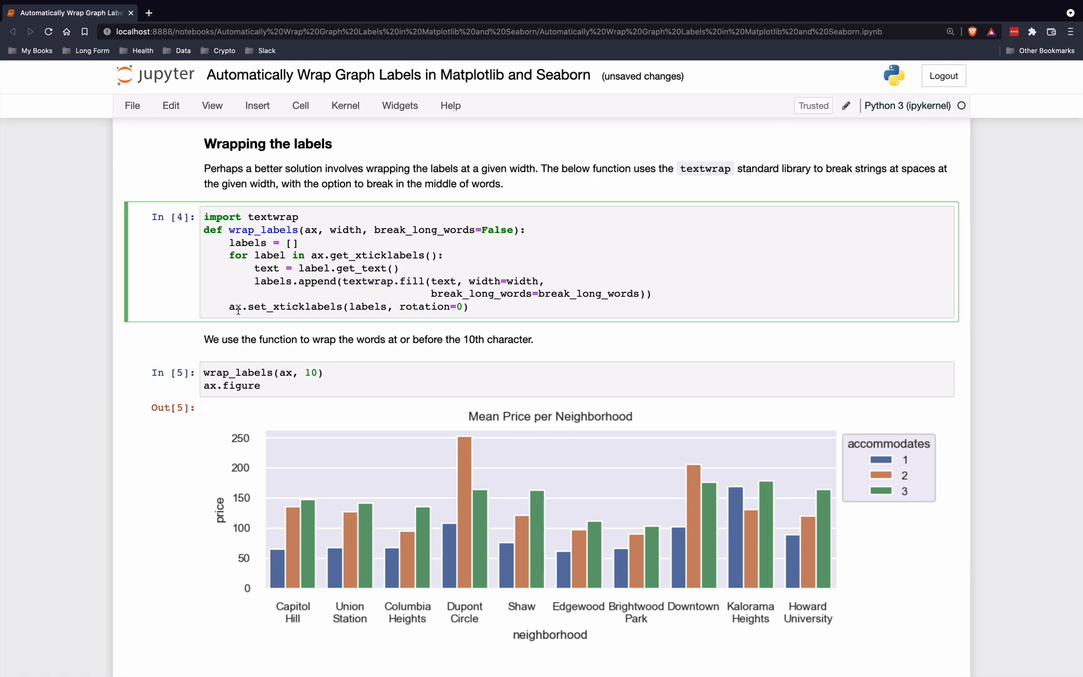
triple_click(347, 307)
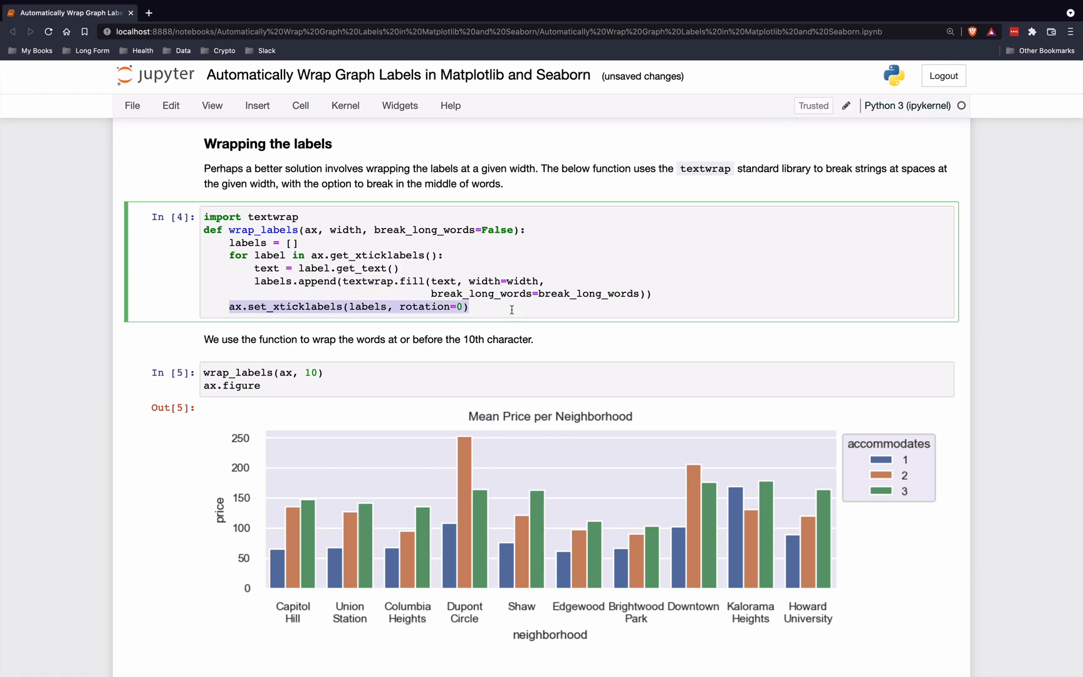
mouse_move(291, 587)
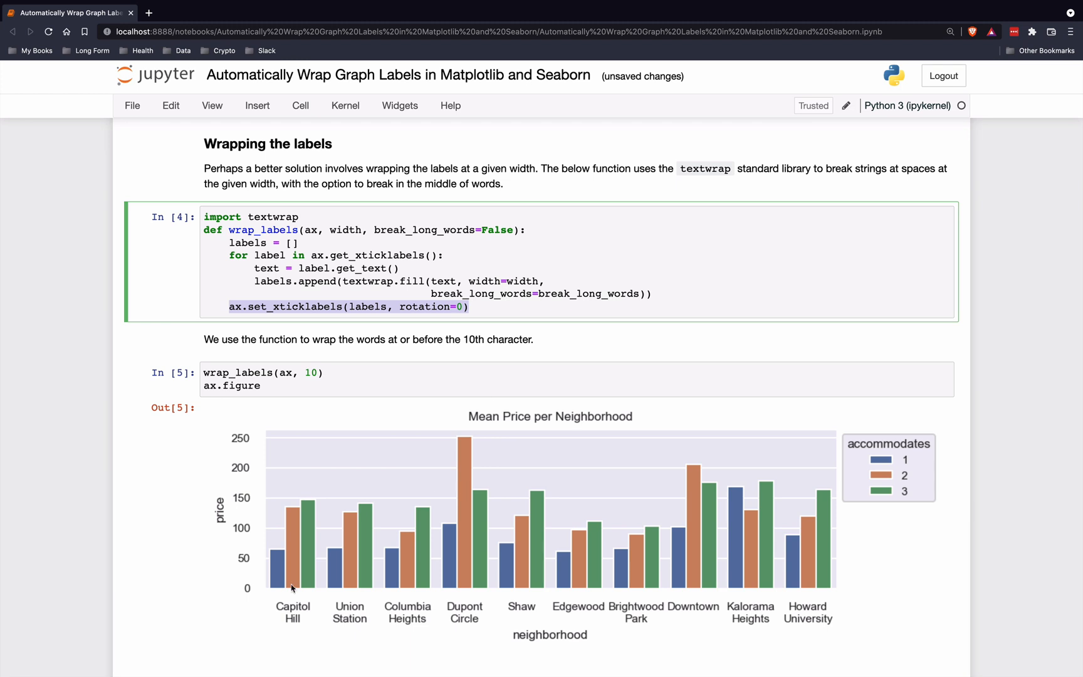
mouse_move(460, 624)
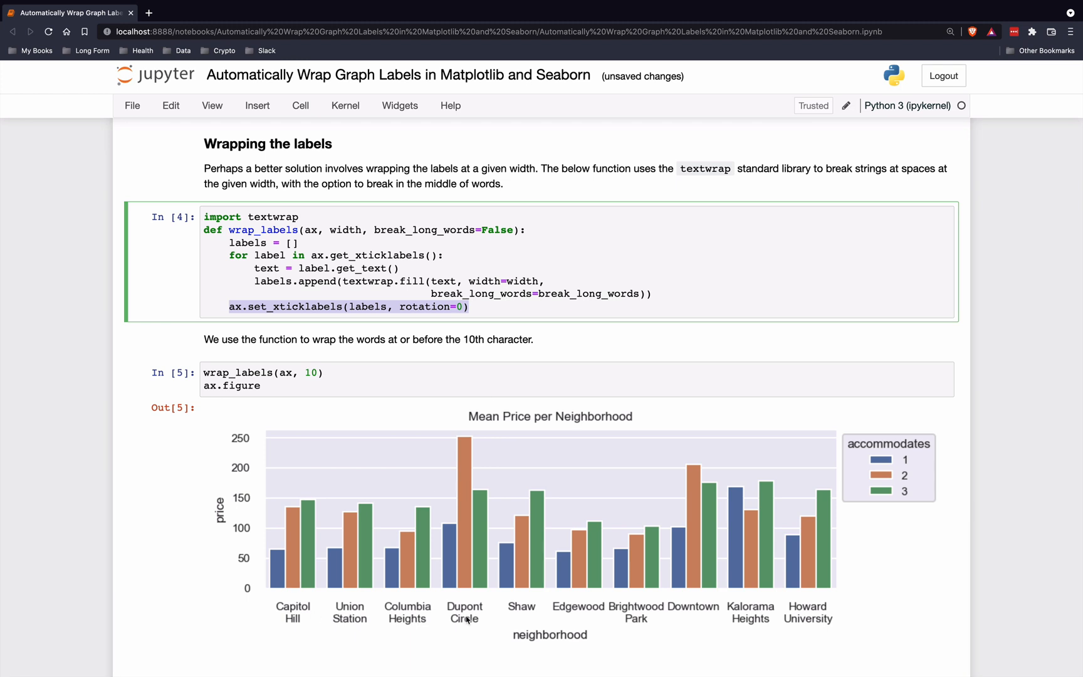
mouse_move(477, 592)
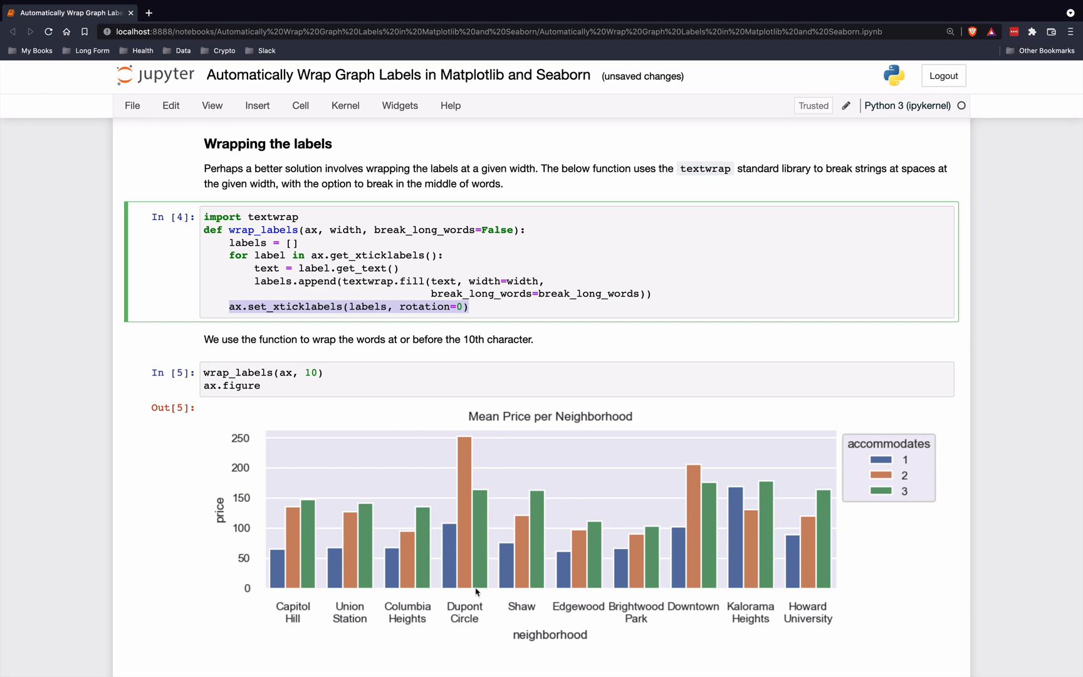
mouse_move(470, 553)
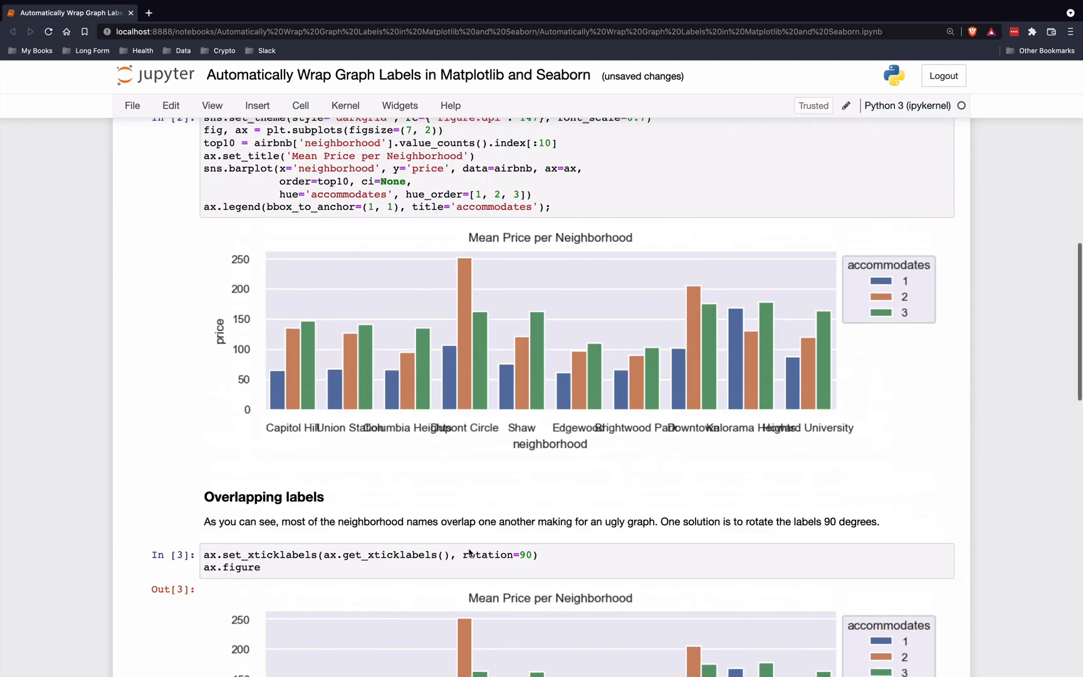
scroll(up, 3)
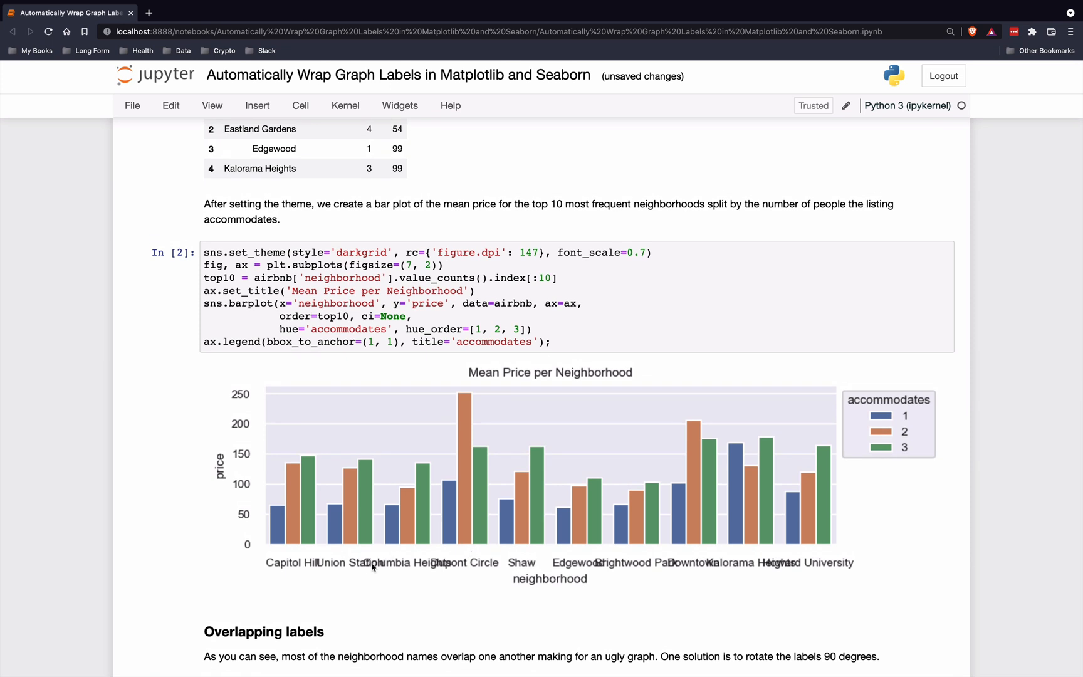
scroll(up, 3)
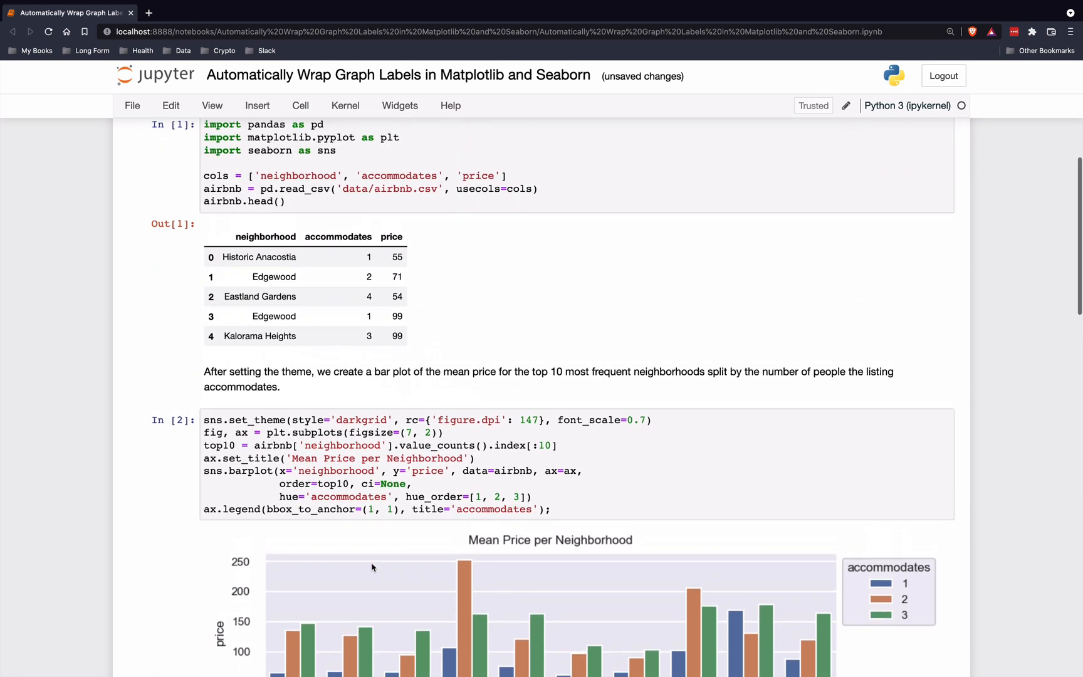